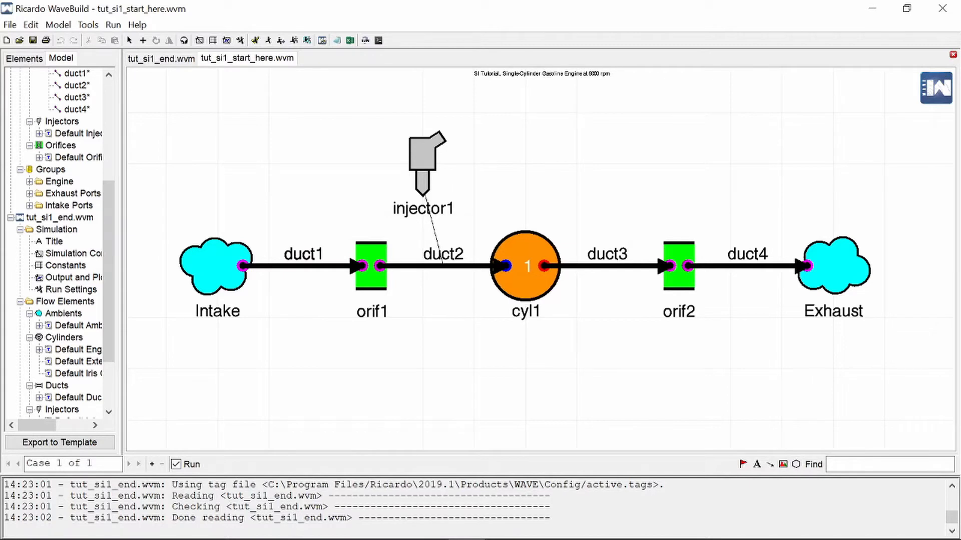
mouse_move(446, 366)
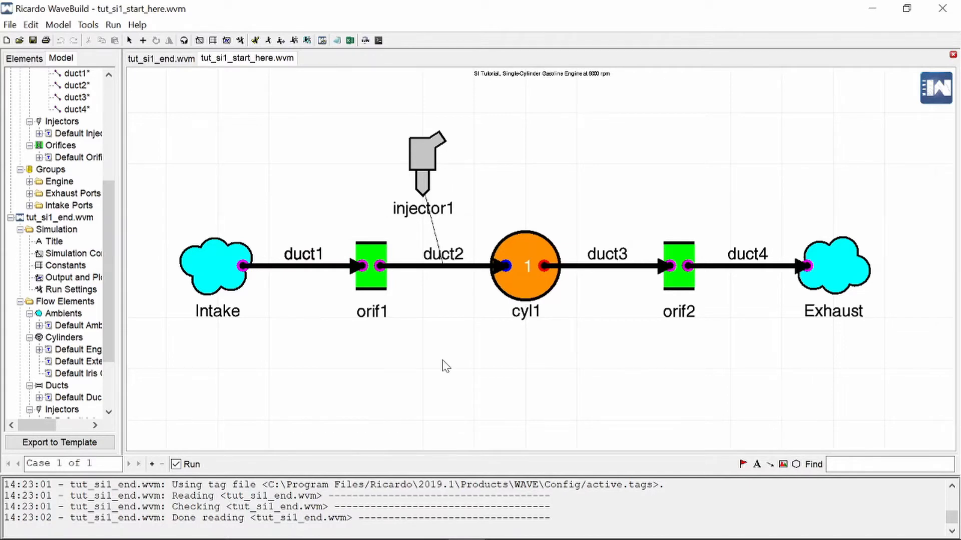
mouse_move(272, 255)
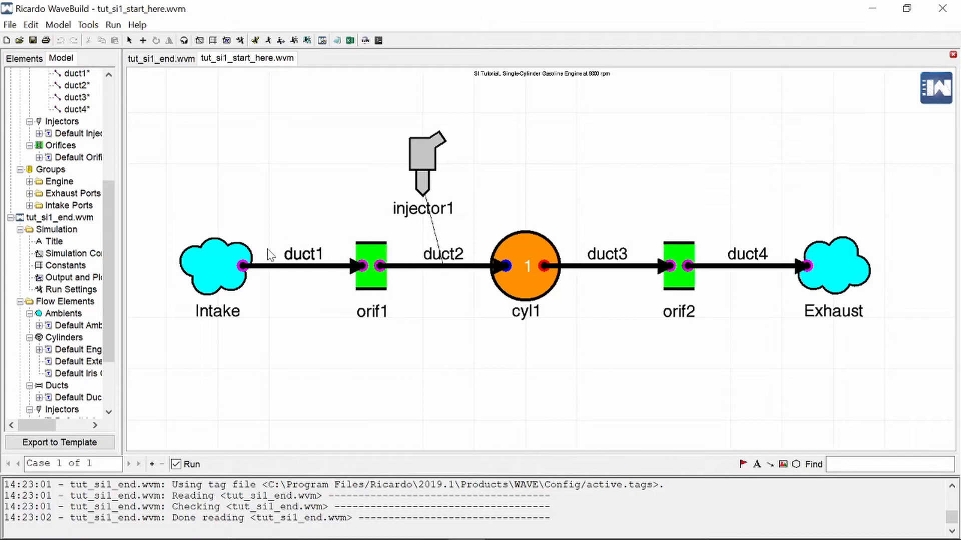
- Set duct2's Discretization Length to the duct2_length parameter and apply it
click(441, 266)
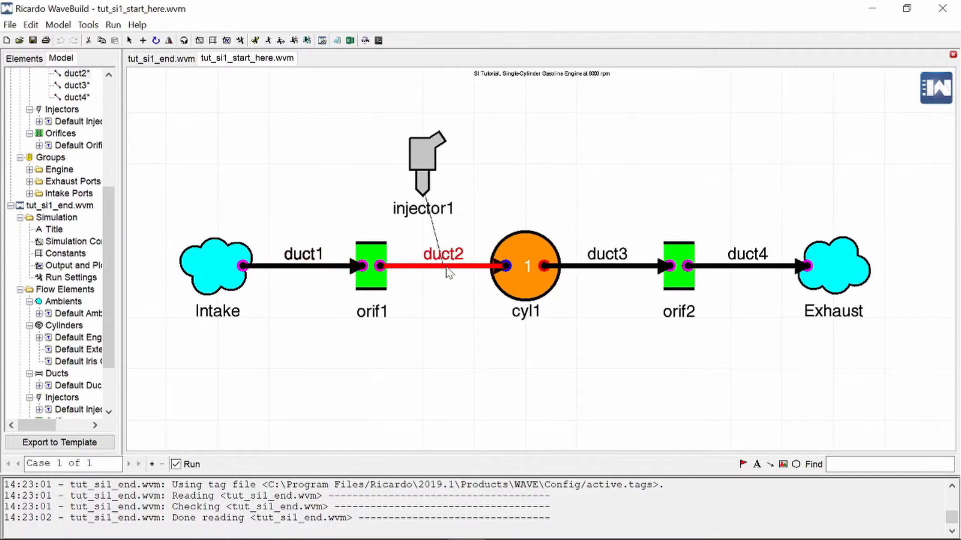
double_click(302, 264)
text(35)
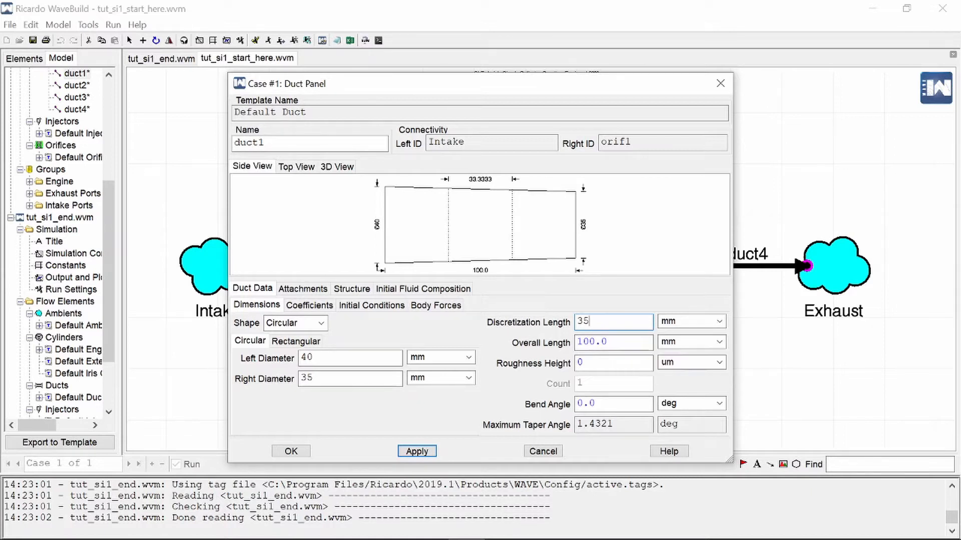
triple_click(612, 321)
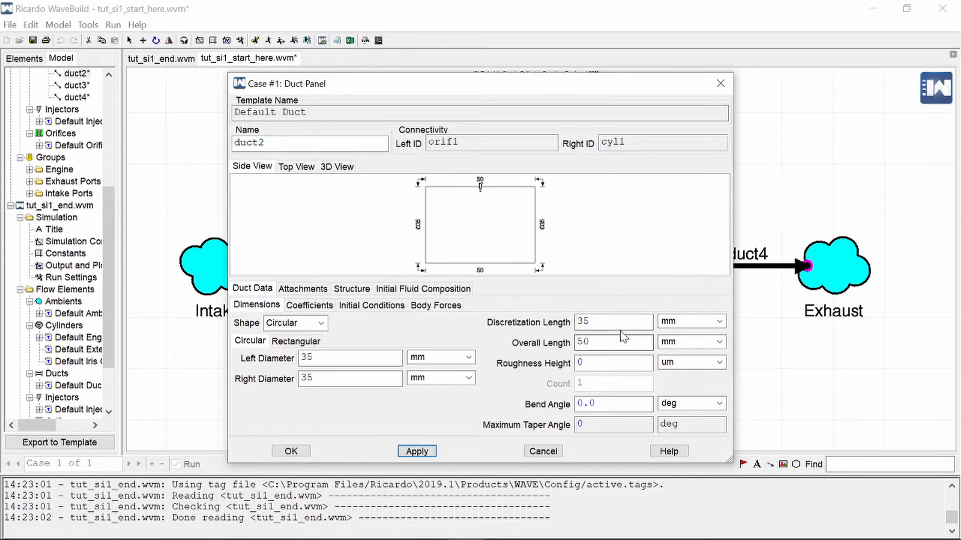
click(613, 321)
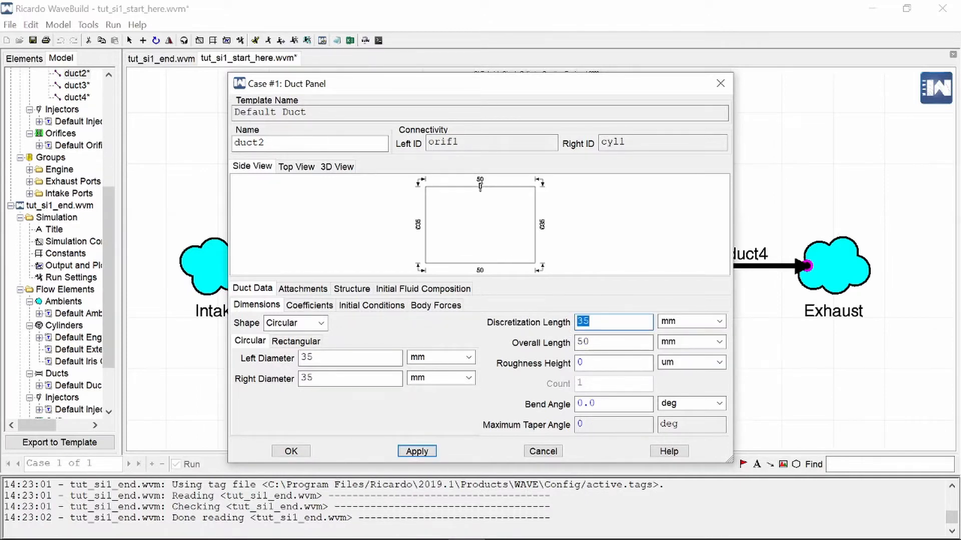
text(duct2_length)
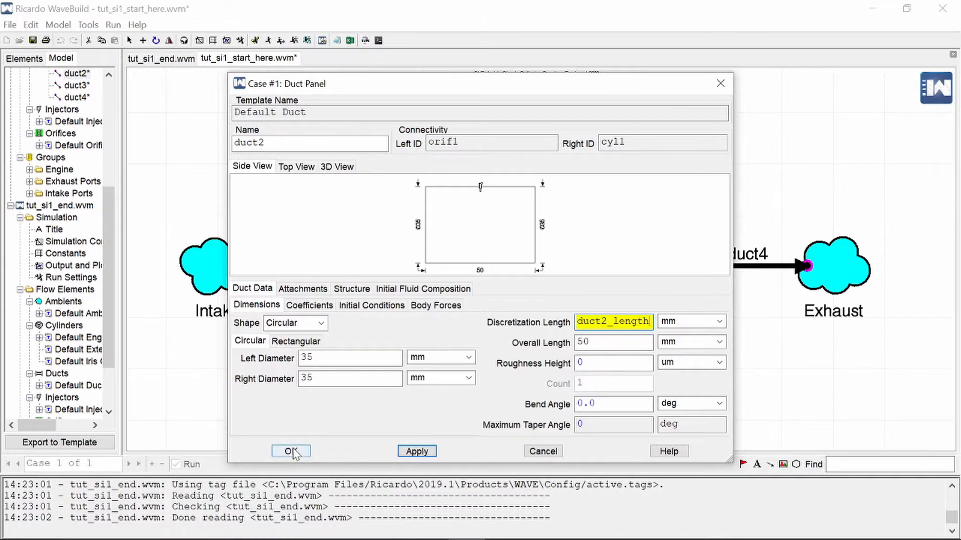
click(291, 452)
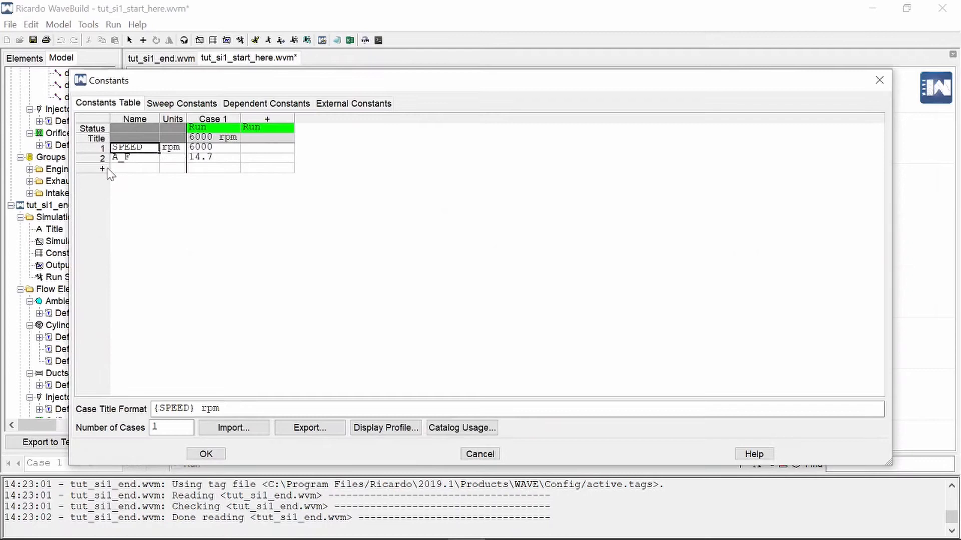
- Start a third constant row below SPEED and A_F, beginning its name with 'd'
click(102, 169)
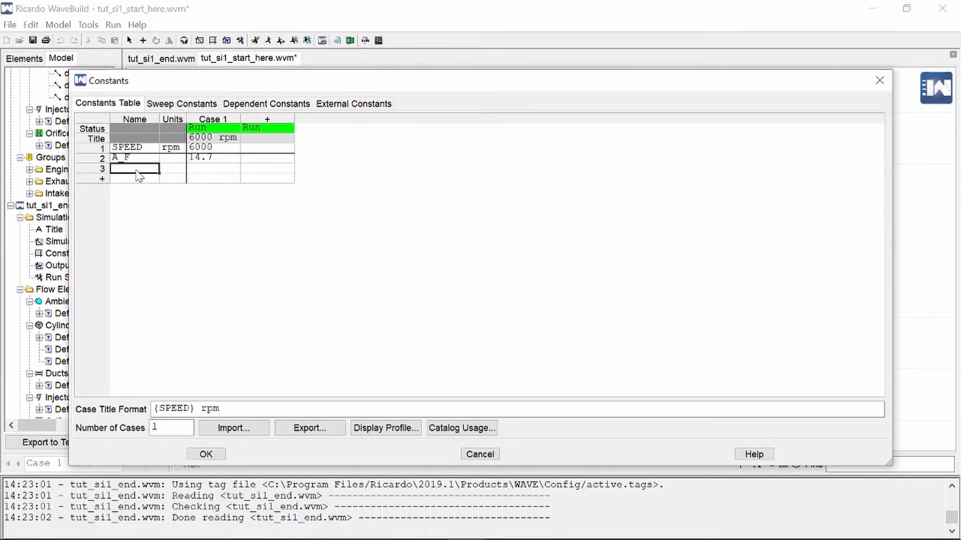
text(d)
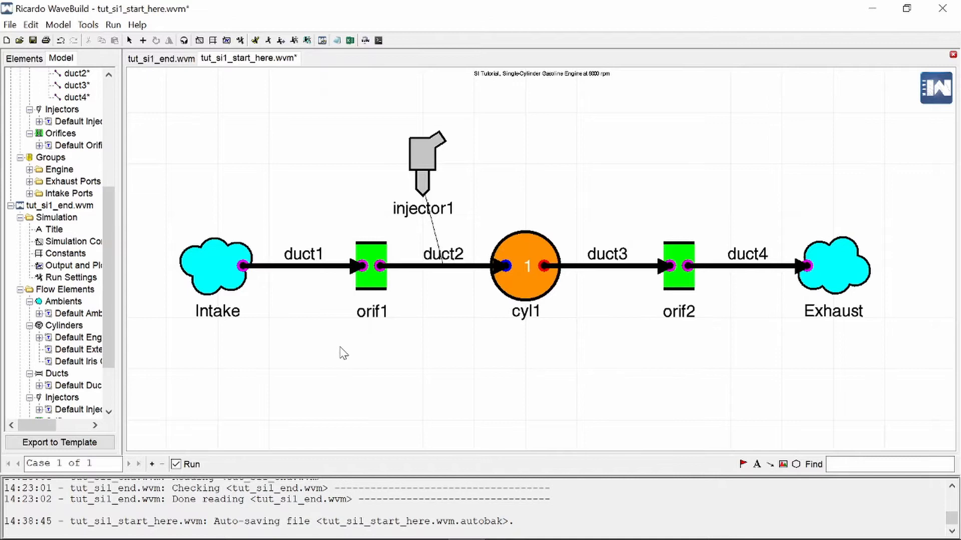
mouse_move(340, 359)
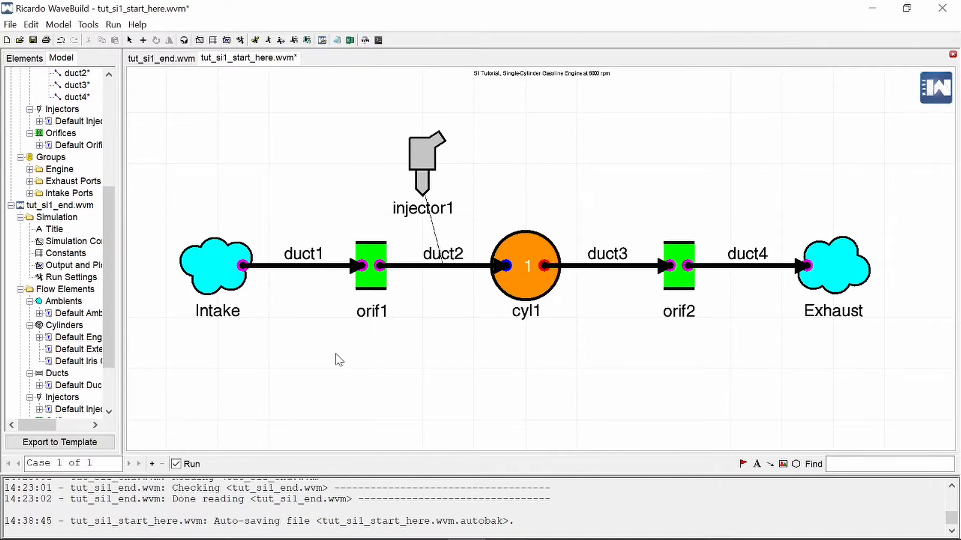
mouse_move(211, 145)
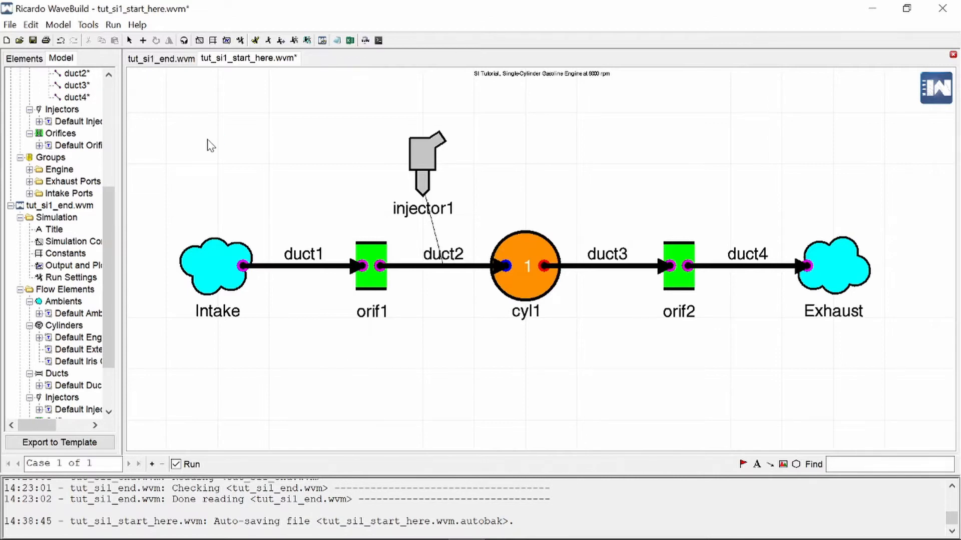
- Bring up the Experiments Panel from the Run menu
click(113, 24)
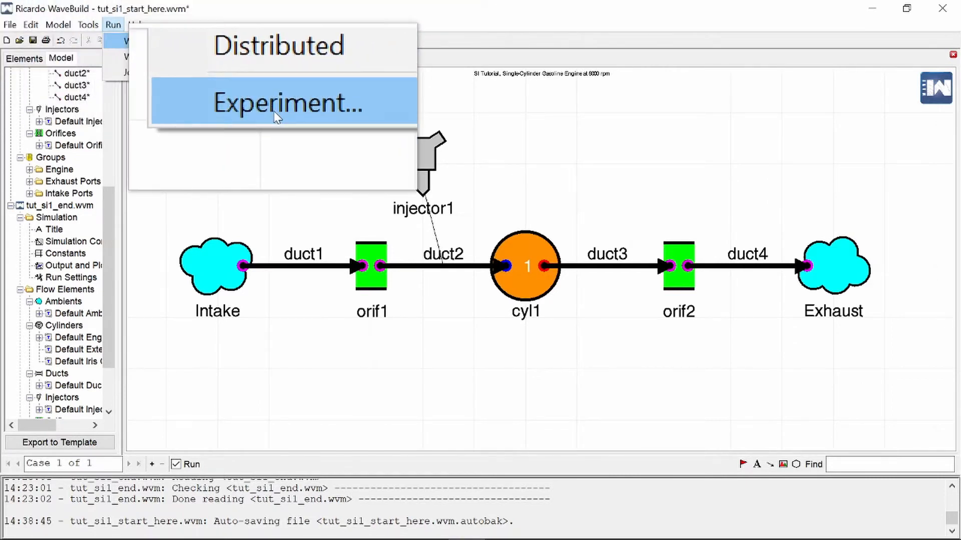
click(283, 103)
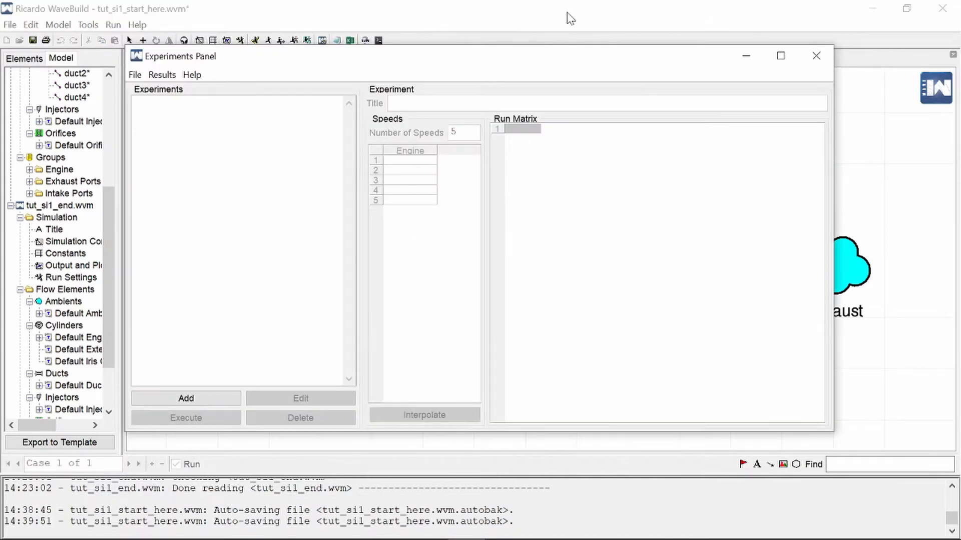
mouse_move(194, 92)
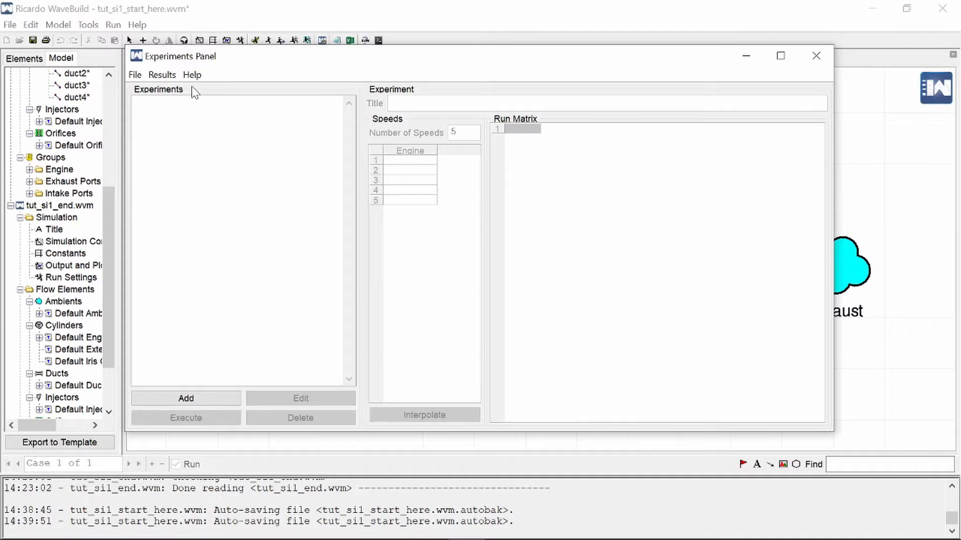
mouse_move(129, 98)
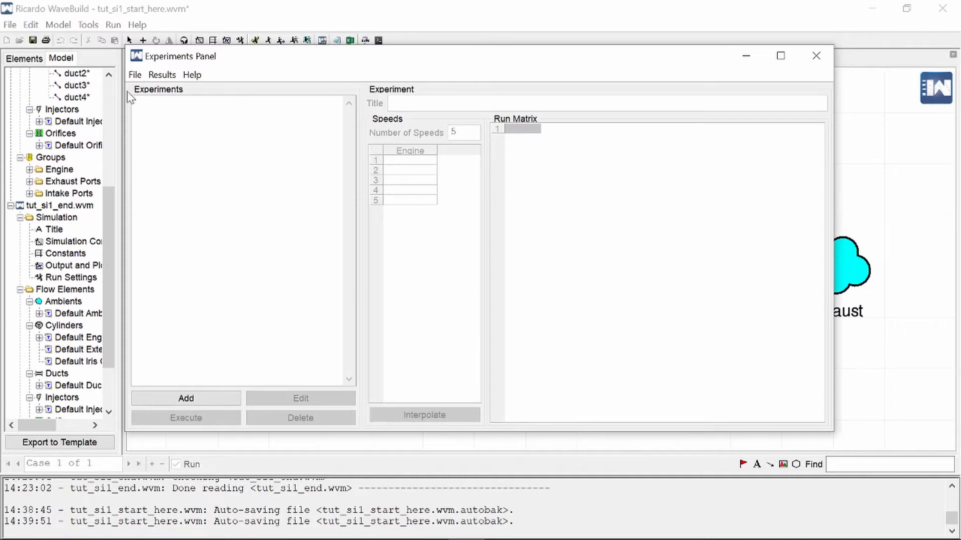
mouse_move(206, 397)
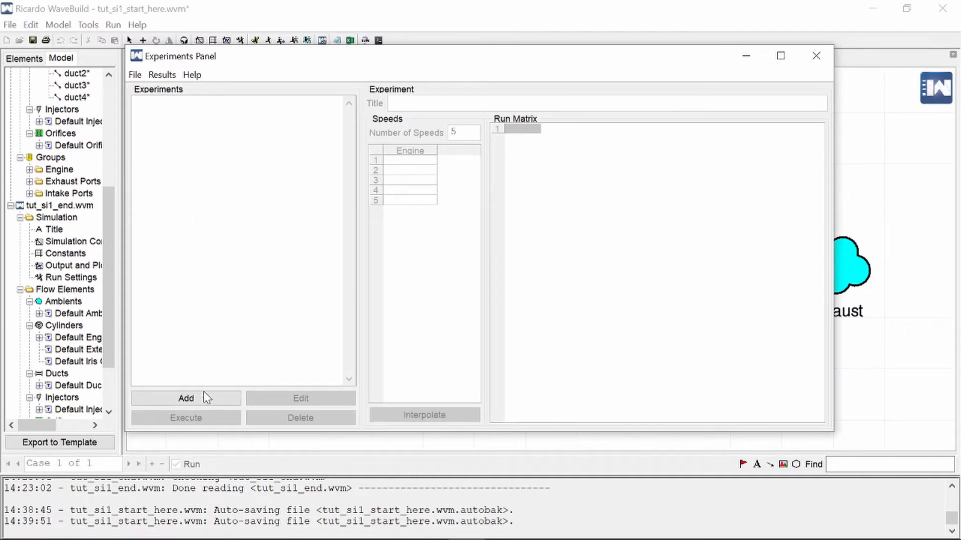
- Add a 2-level factorial experiment with duct1_length and duct2_length as factors
click(186, 398)
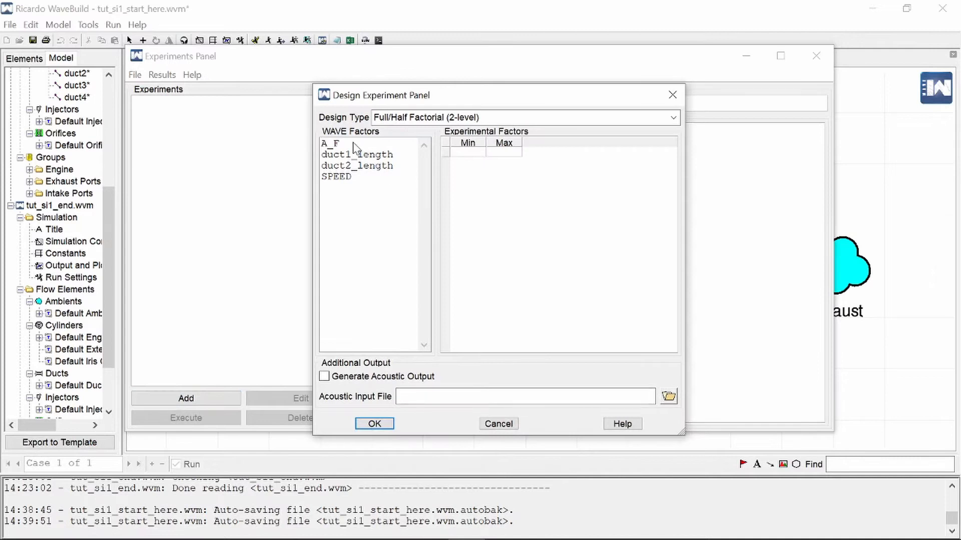
double_click(356, 165)
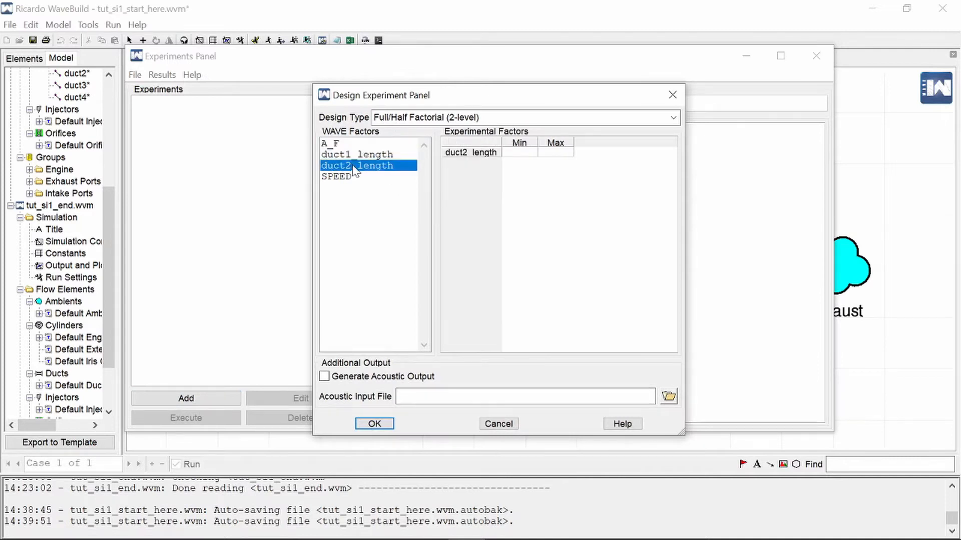
click(357, 154)
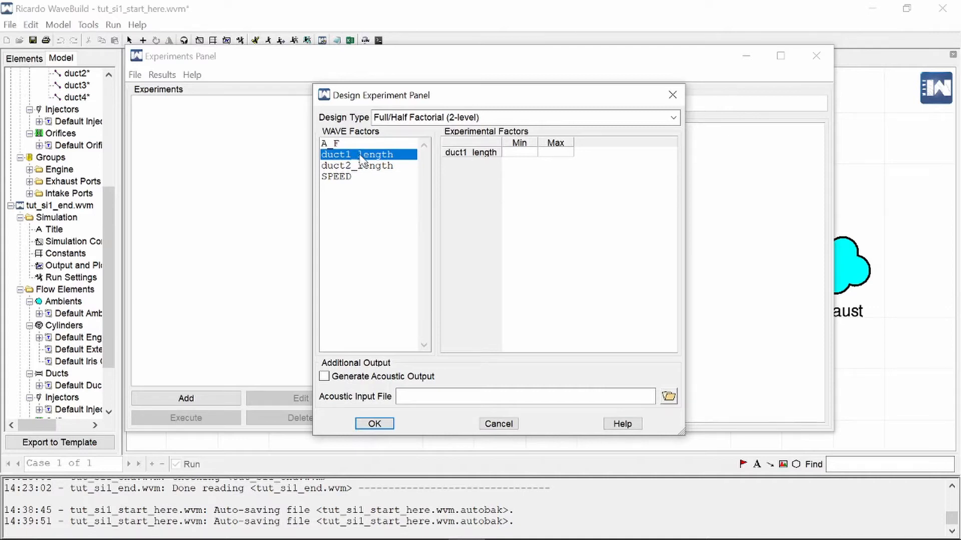
mouse_move(365, 214)
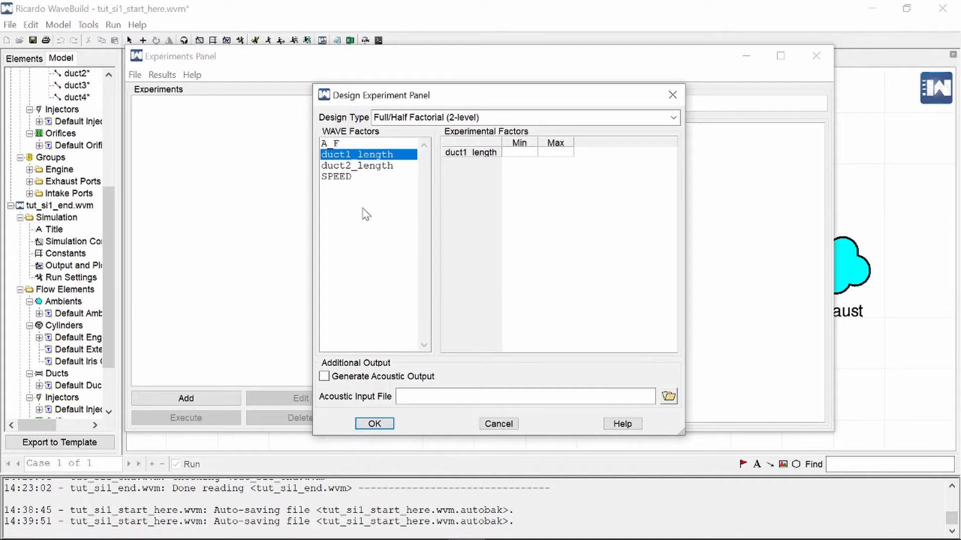
mouse_move(358, 196)
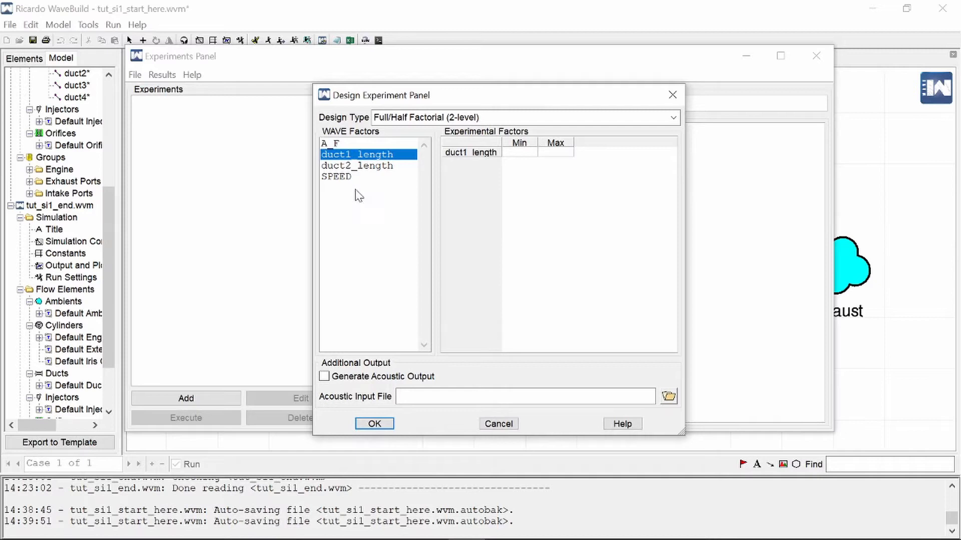
mouse_move(364, 184)
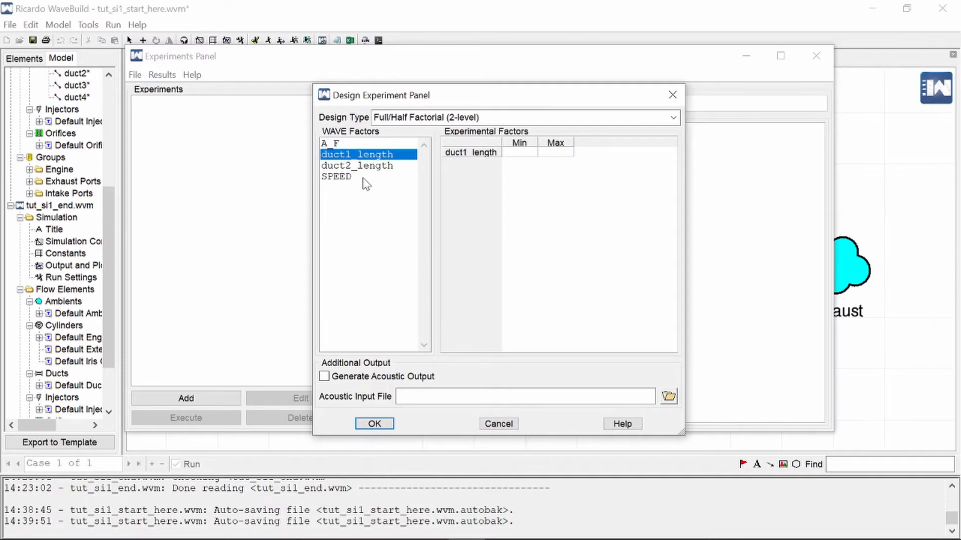
mouse_move(355, 184)
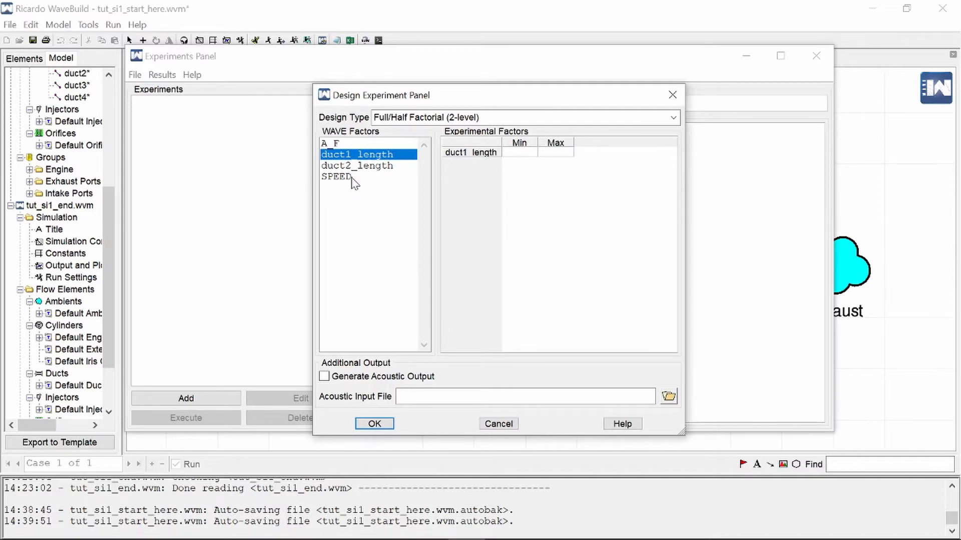
mouse_move(370, 173)
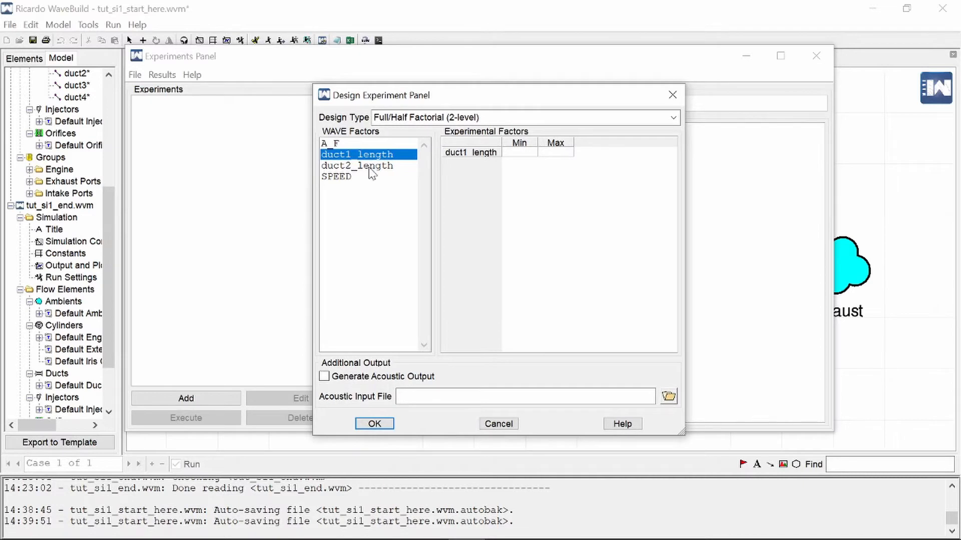
mouse_move(368, 196)
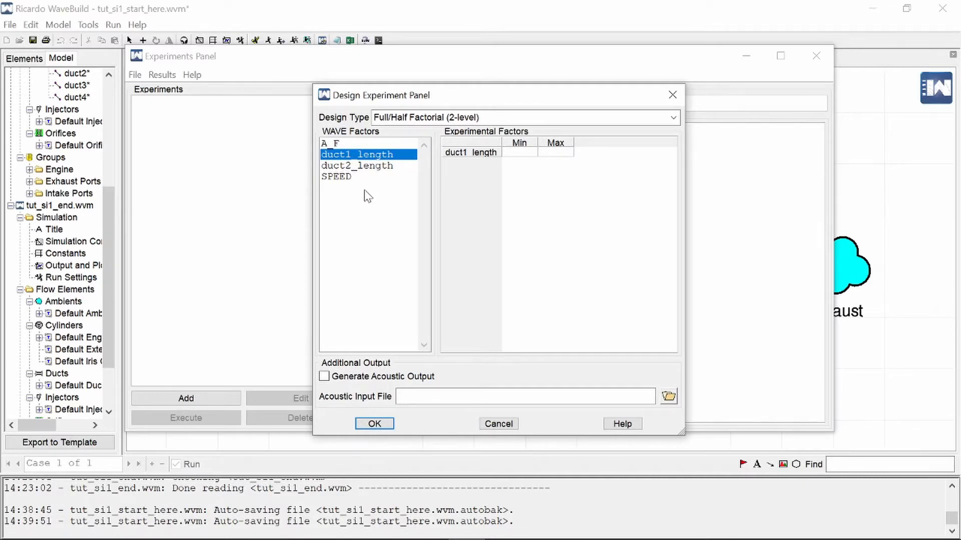
mouse_move(378, 170)
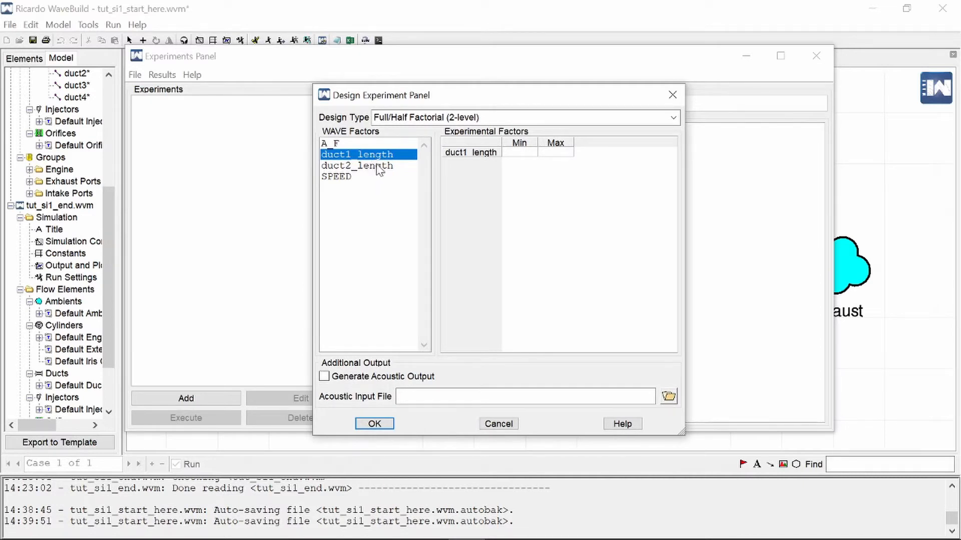
click(357, 165)
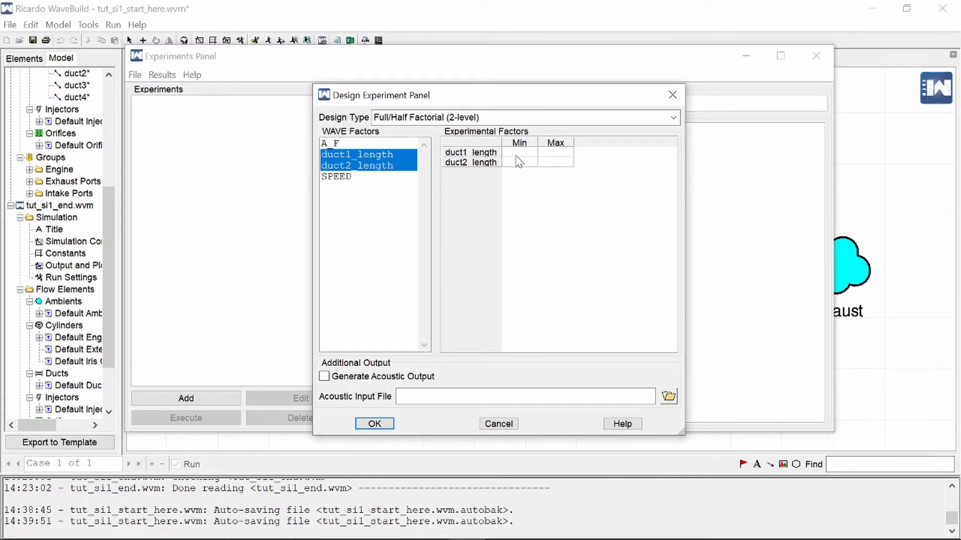
mouse_move(551, 161)
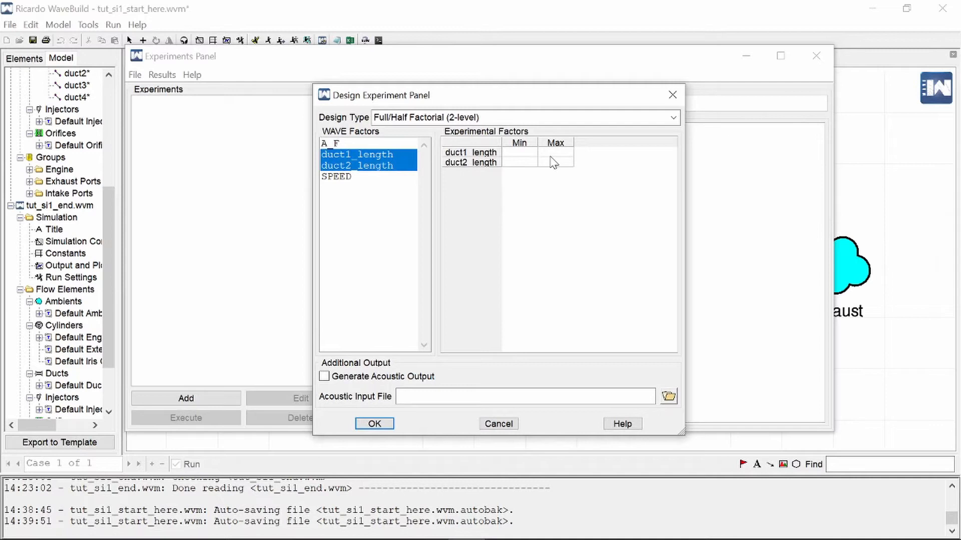
- Give the duct lengths a minimum of 35 and maximum of 200, generating the 8-run matrix
click(519, 153)
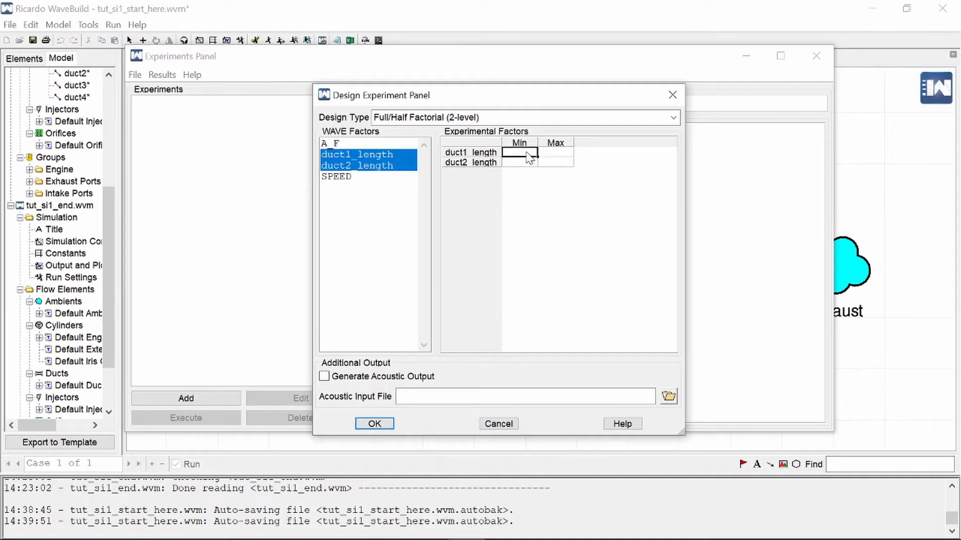
text(35)
click(555, 162)
text(2)
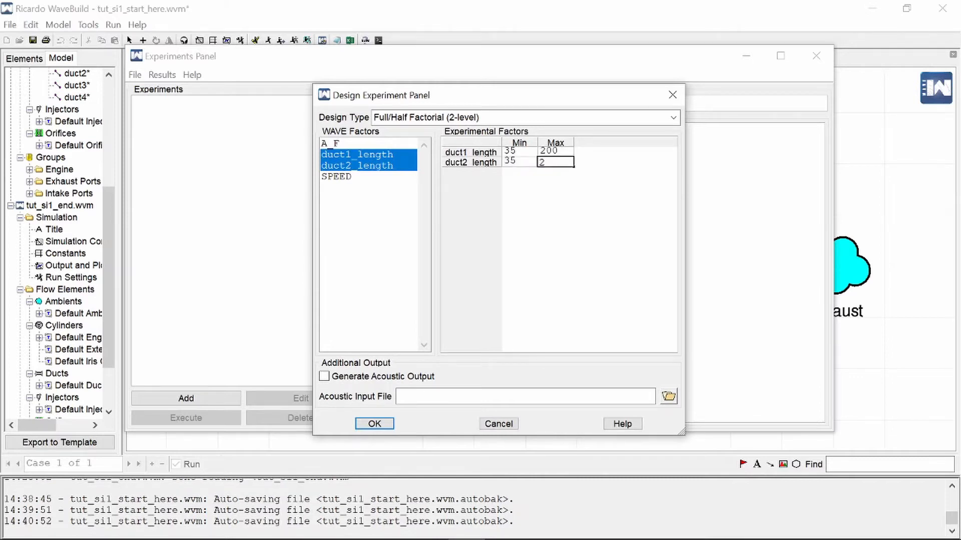
click(373, 423)
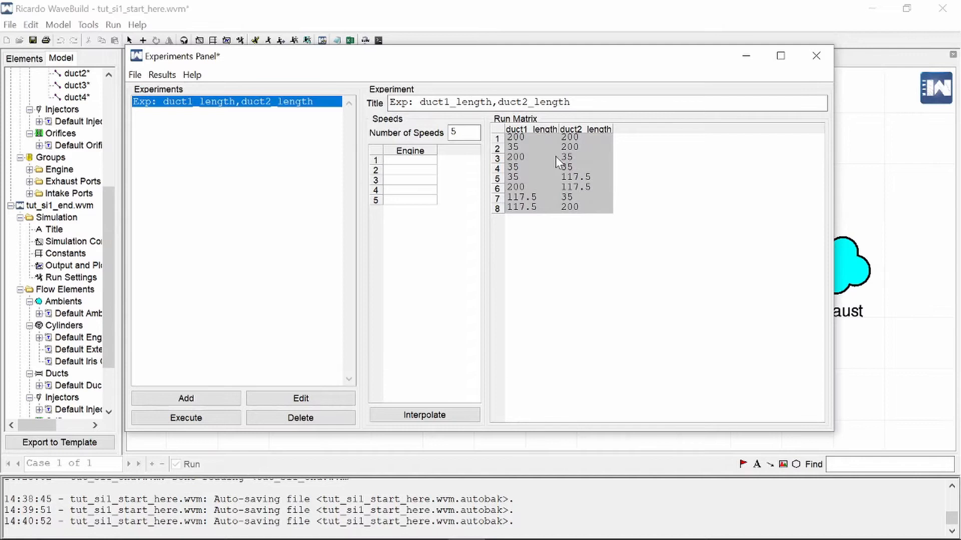
- Enter 1000 and 4000 rpm as first and last speeds and interpolate the rows between
click(408, 170)
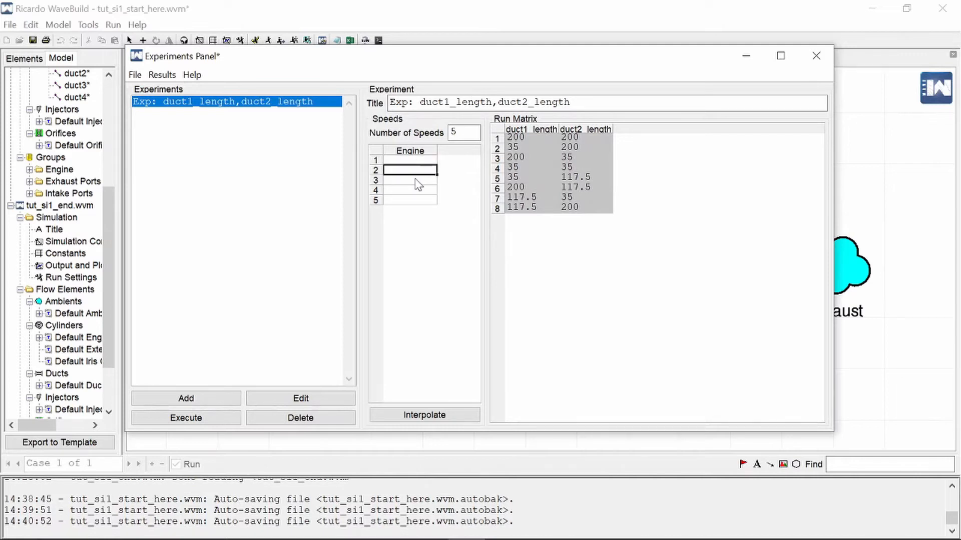
click(408, 200)
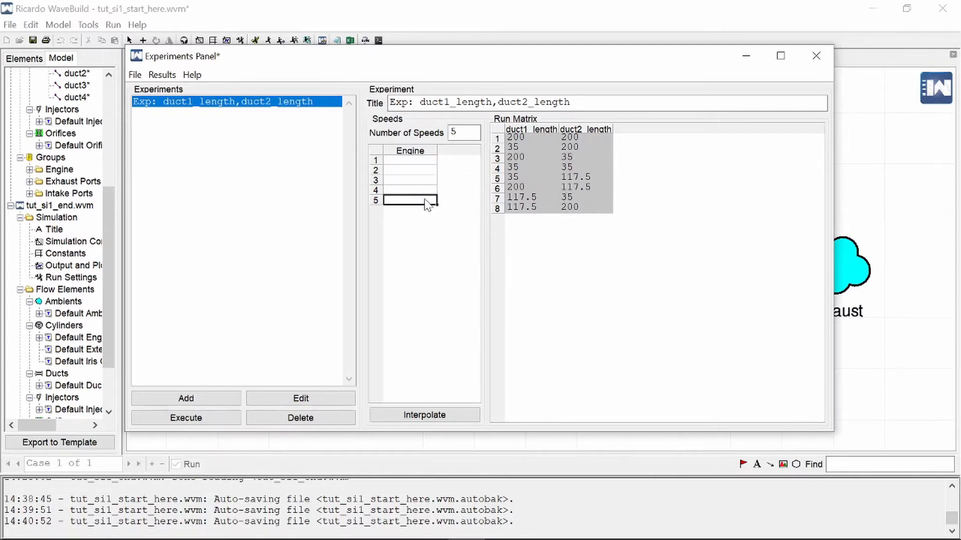
click(464, 133)
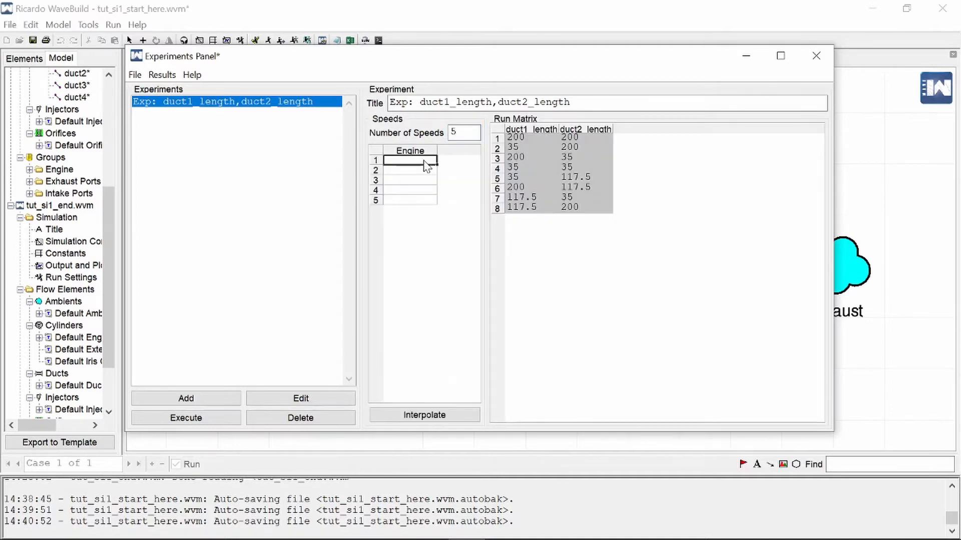
text(1000)
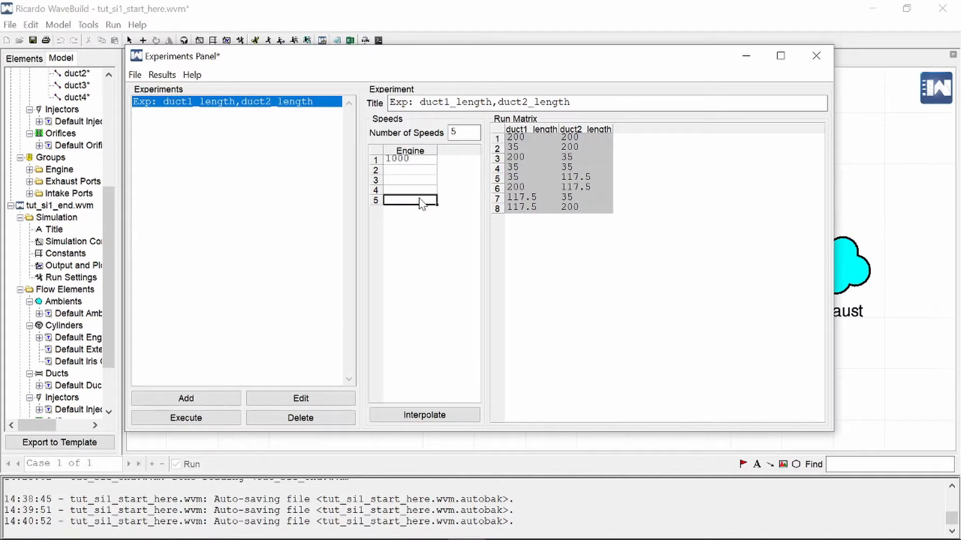
text(4000)
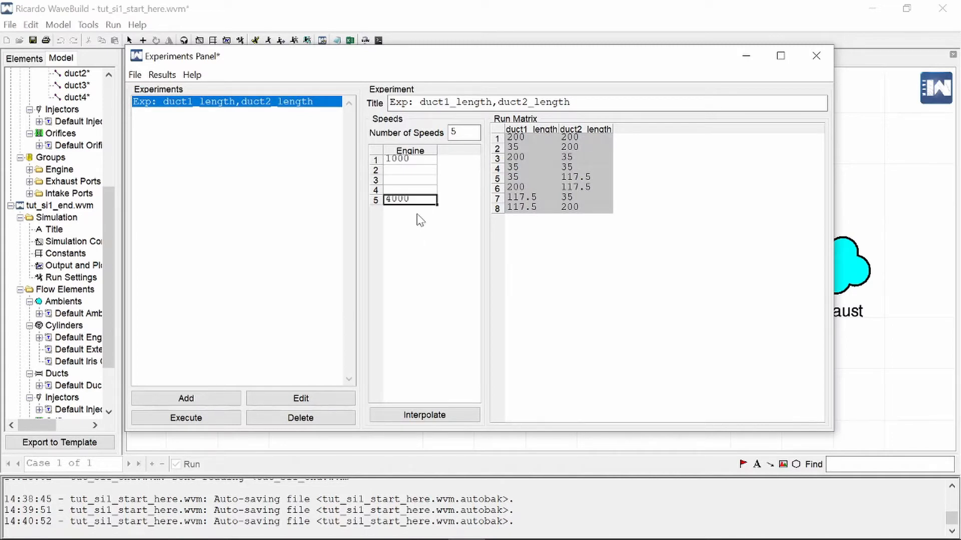
click(425, 414)
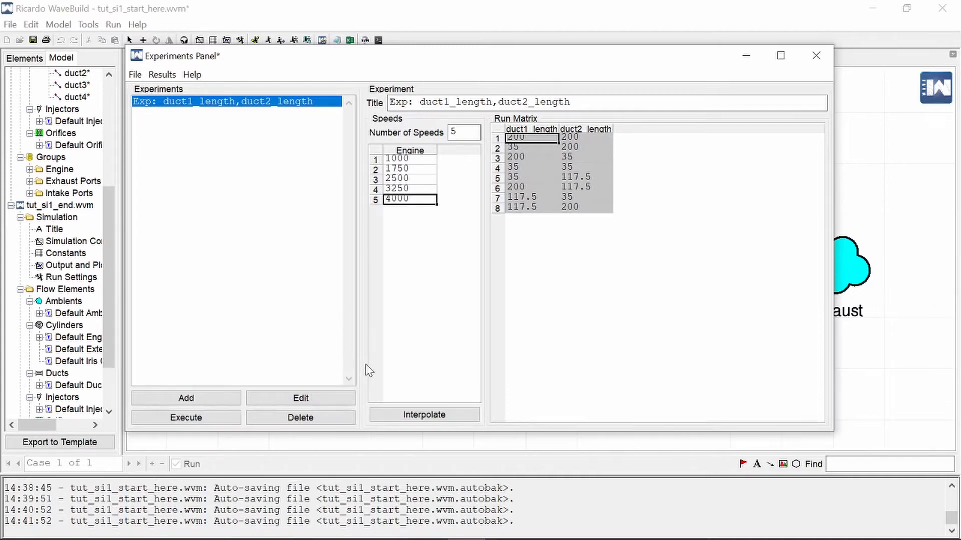
click(186, 419)
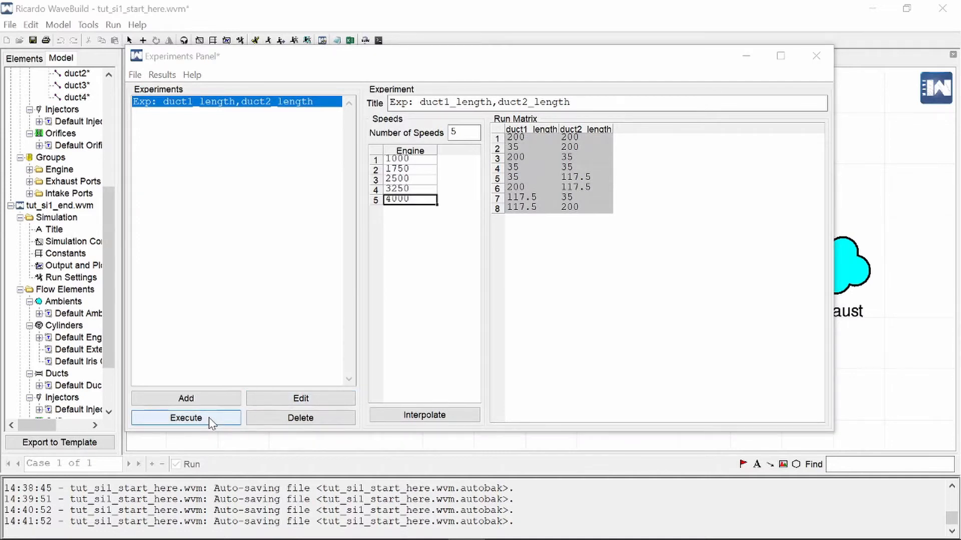
- Execute the experiment locally into the tut_sil_start_here_exp_2 output directory
click(186, 418)
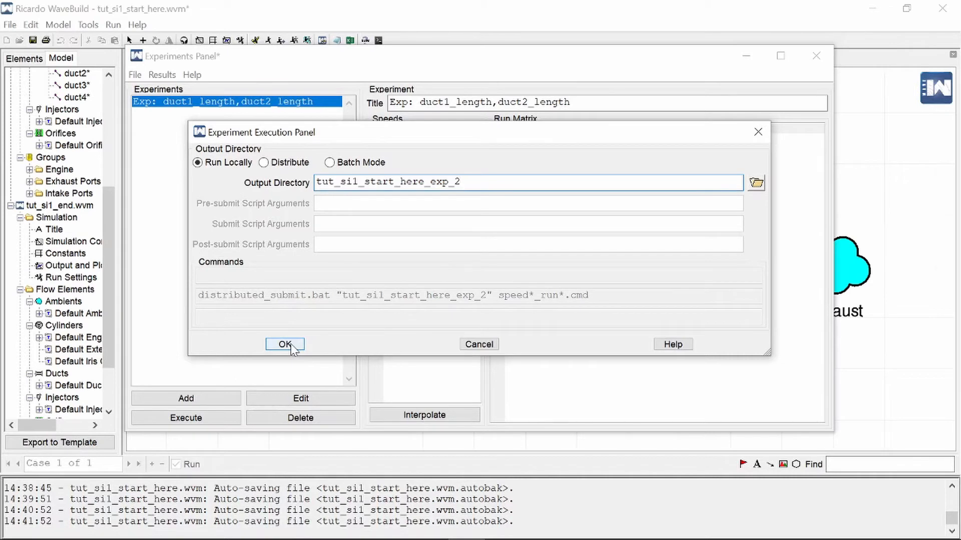
click(284, 343)
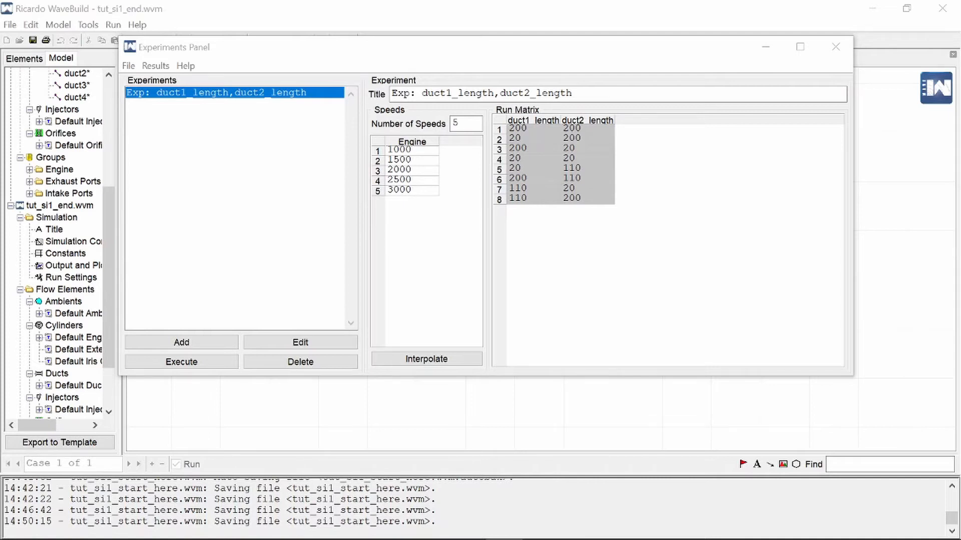
mouse_move(421, 153)
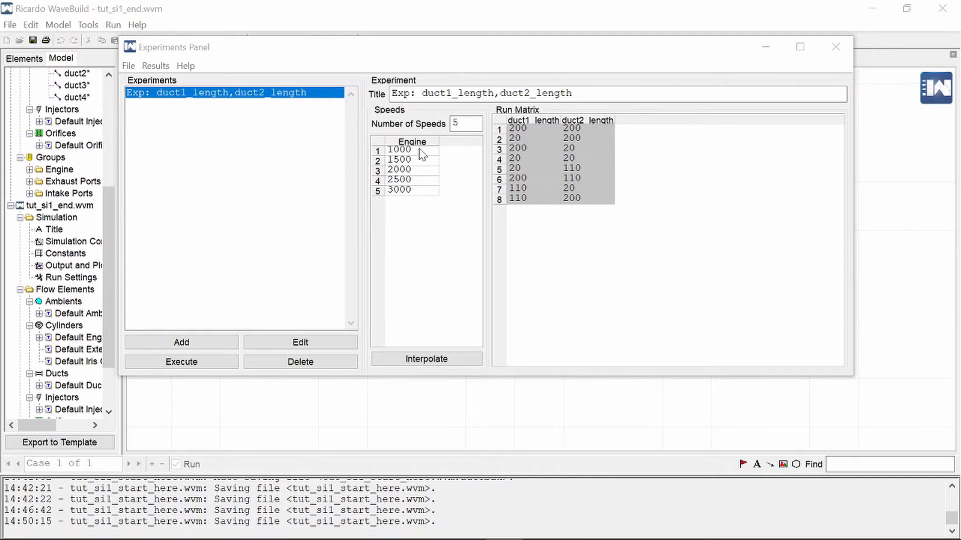
mouse_move(415, 203)
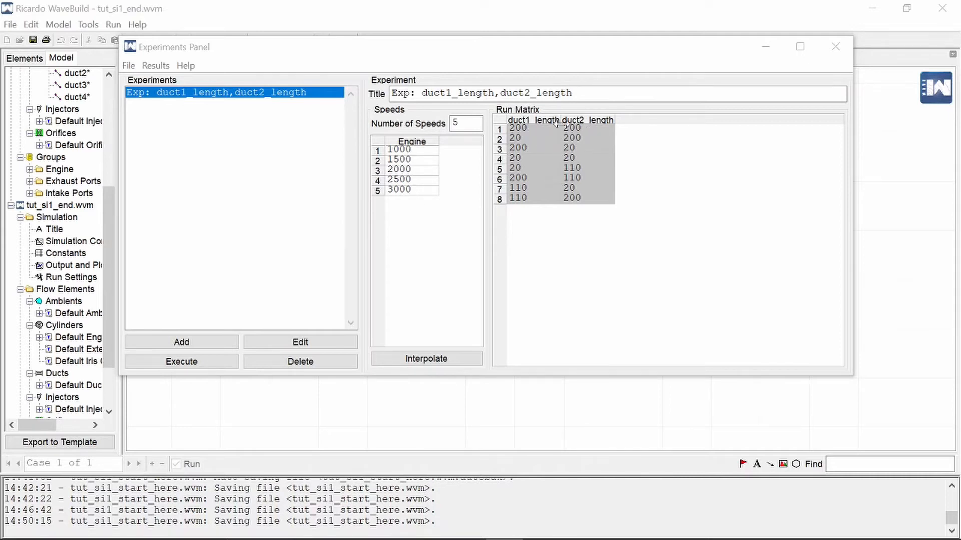
mouse_move(523, 163)
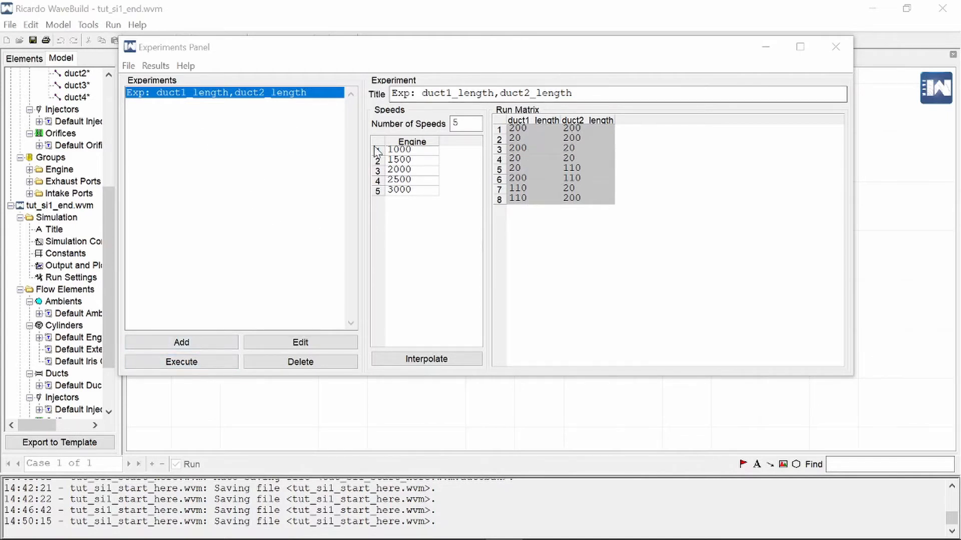
mouse_move(436, 171)
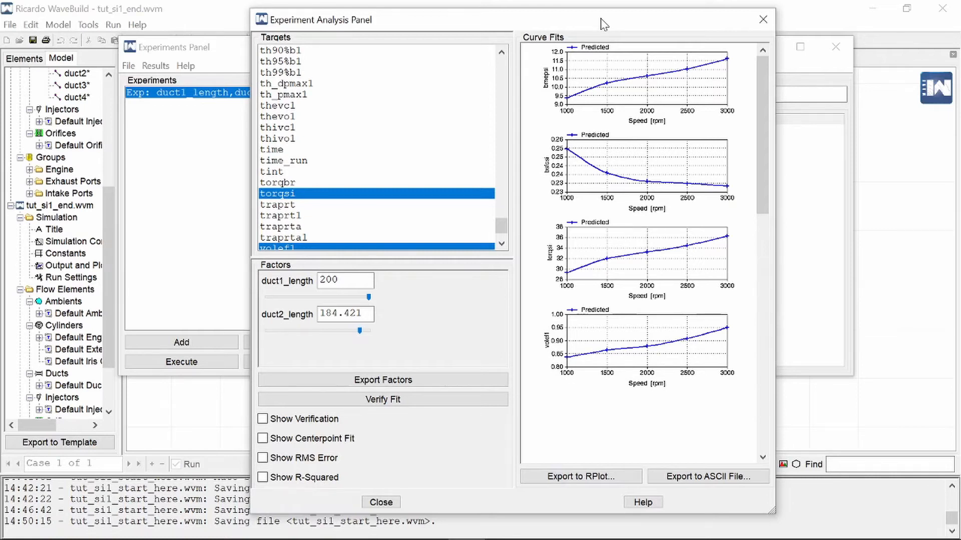
mouse_move(488, 6)
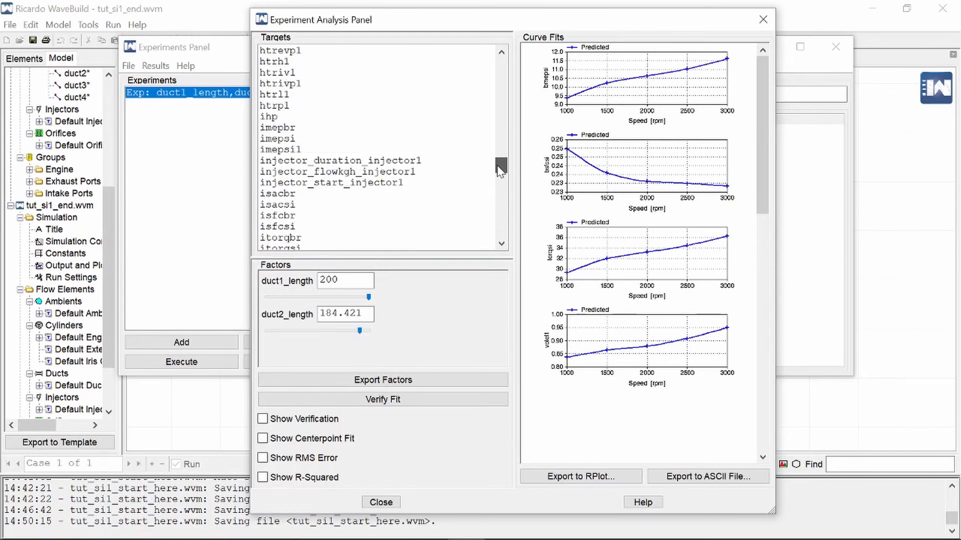
- Scroll to the curve-fit plots and push the duct1_length slider to its maximum
scroll(down, 3)
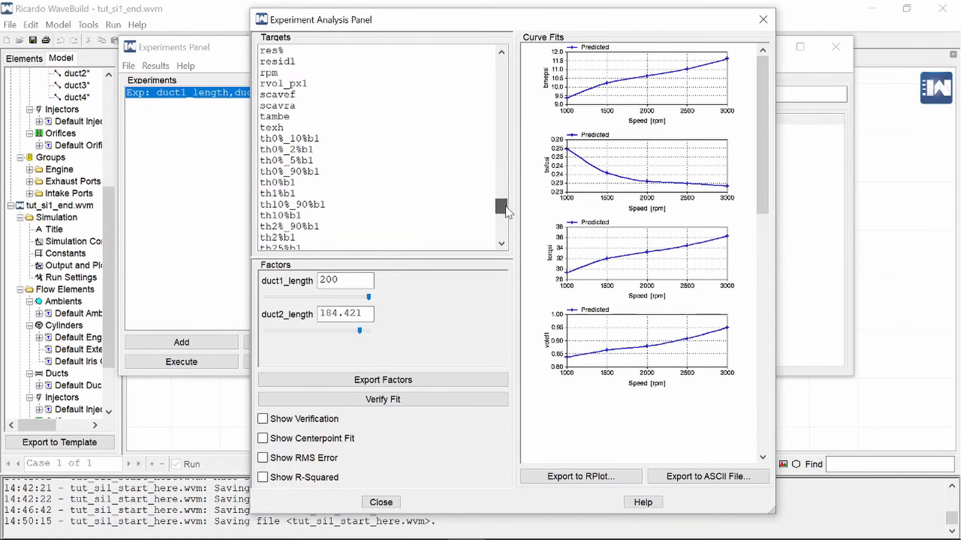
scroll(down, 3)
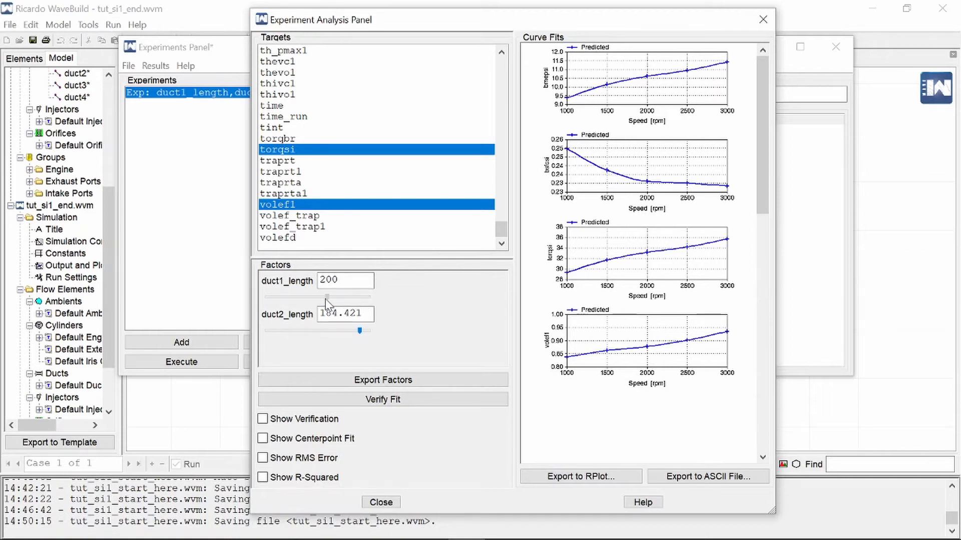
drag(329, 297, 367, 297)
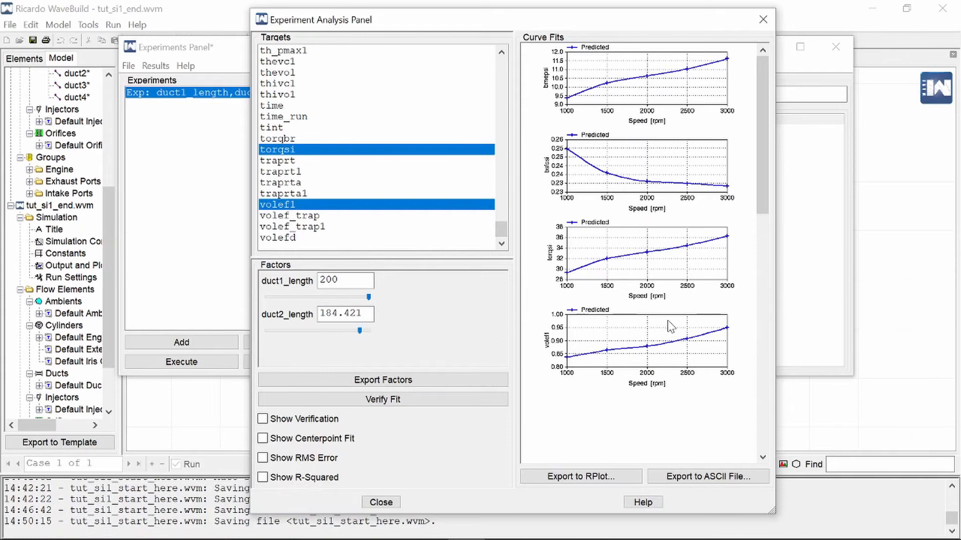
mouse_move(582, 123)
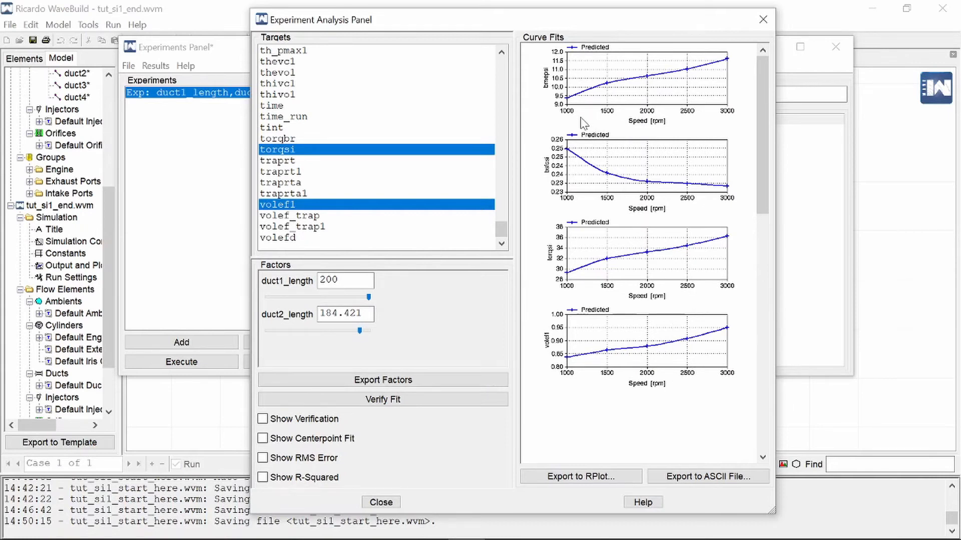
mouse_move(733, 124)
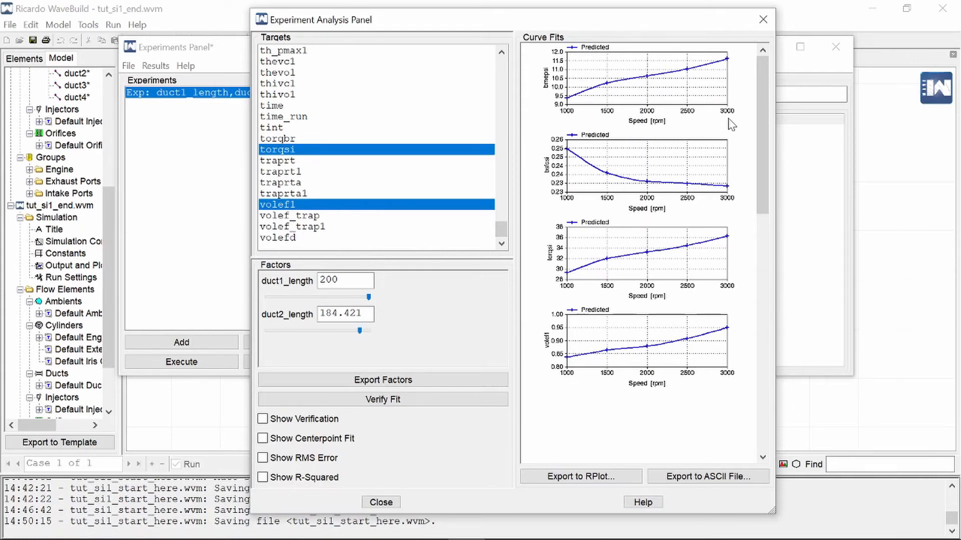
mouse_move(551, 104)
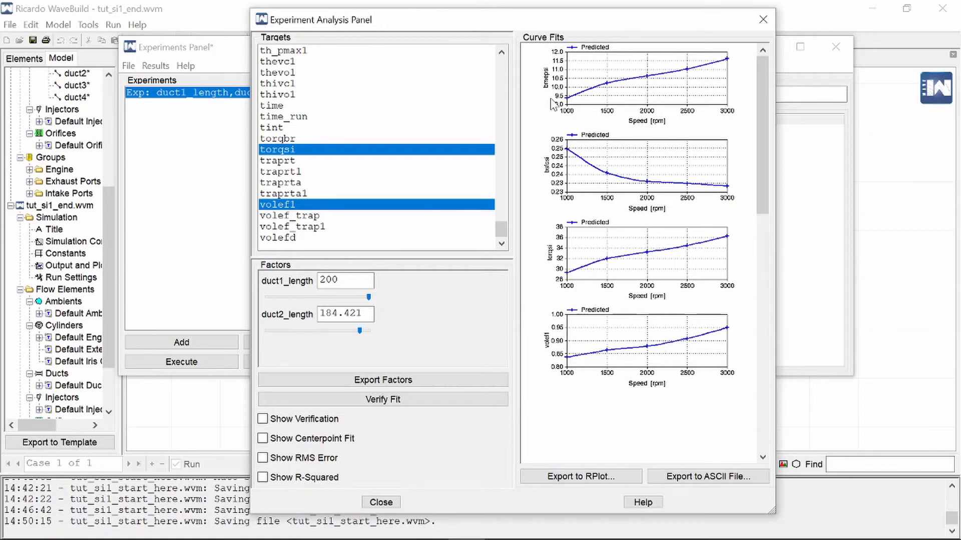
mouse_move(586, 317)
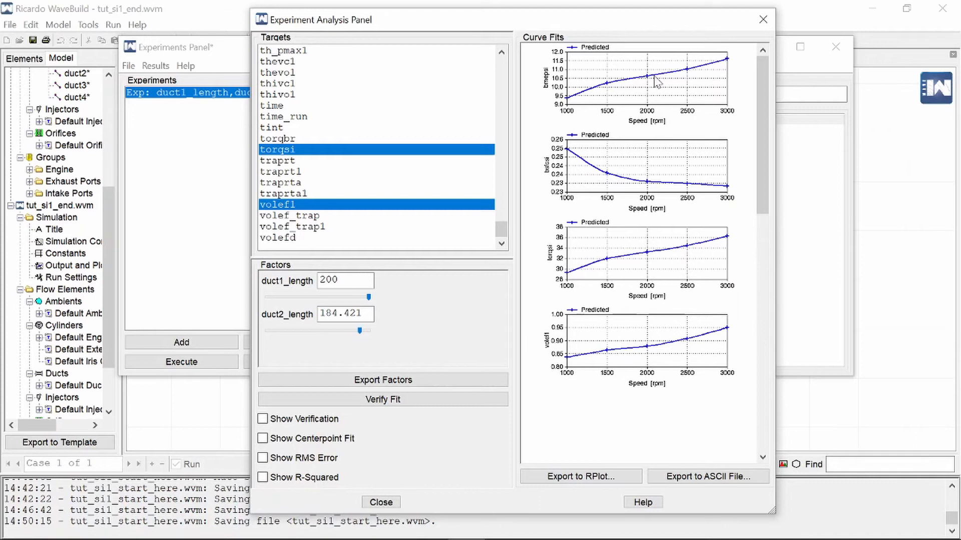
mouse_move(667, 256)
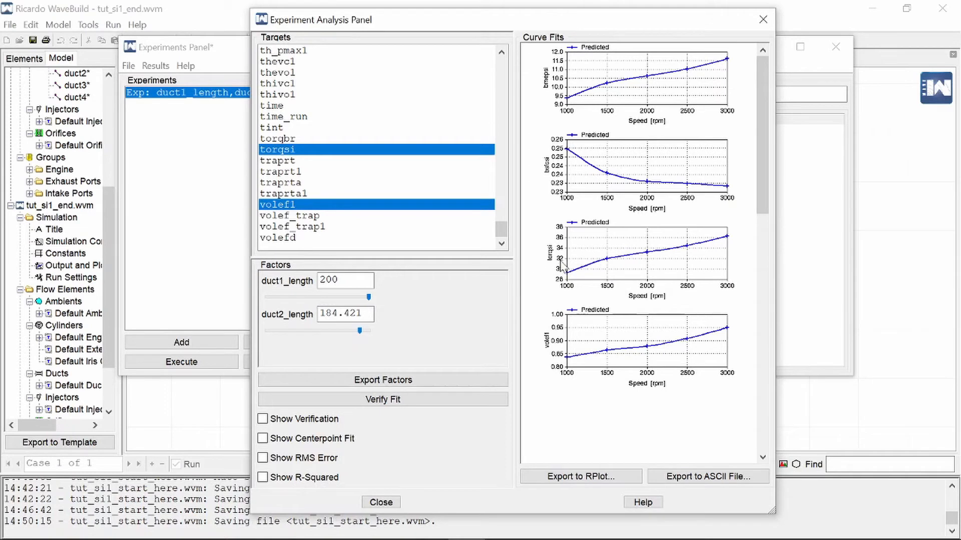
- Optimize the duct lengths to maximize torqsi, bringing both to 200
right_click(638, 263)
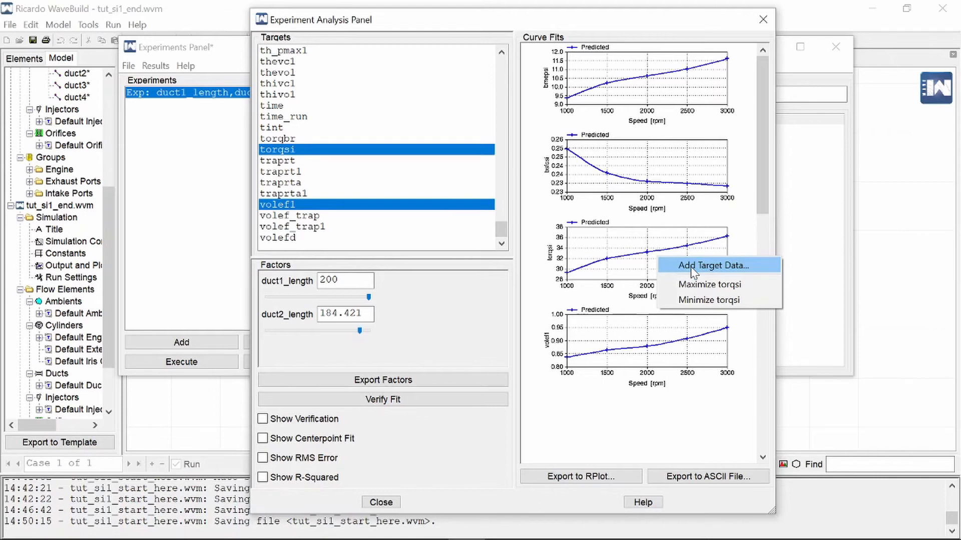
mouse_move(709, 272)
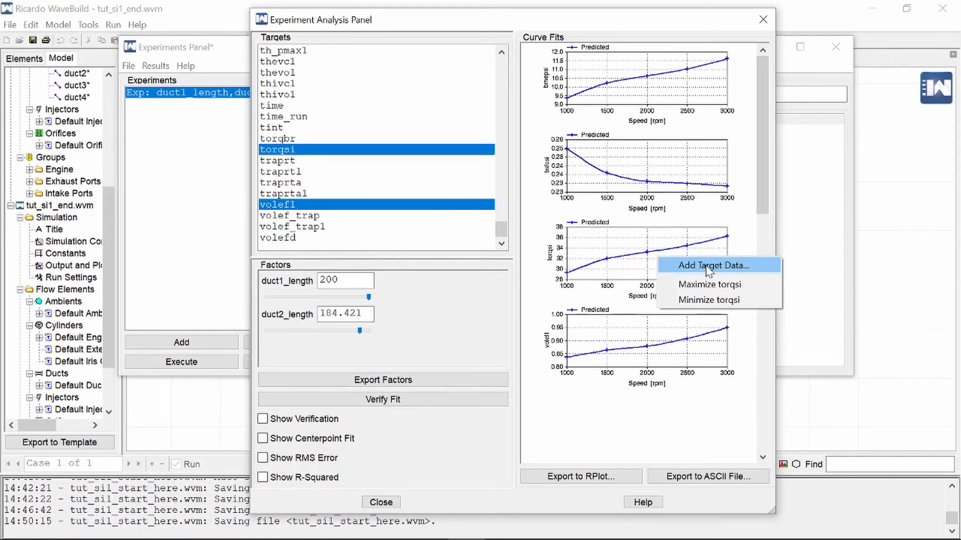
mouse_move(723, 293)
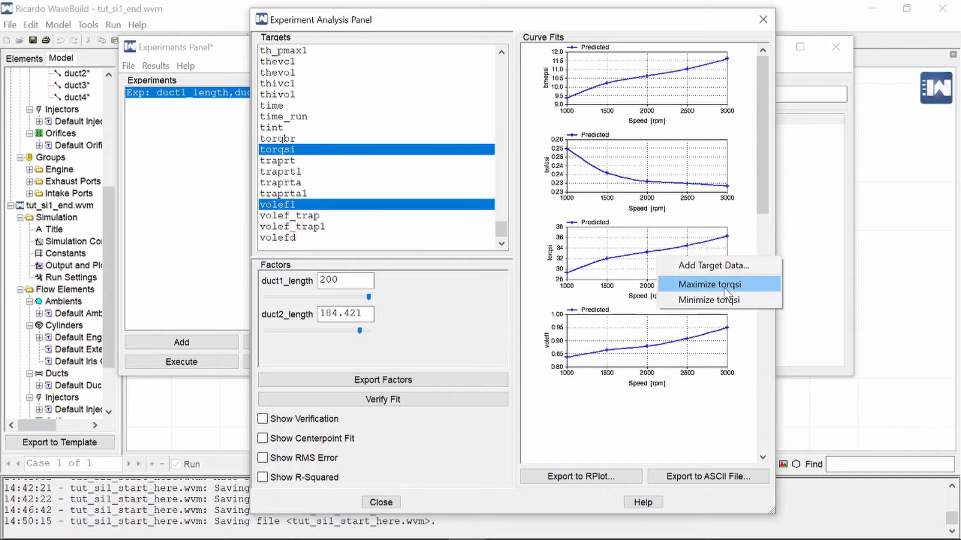
mouse_move(736, 294)
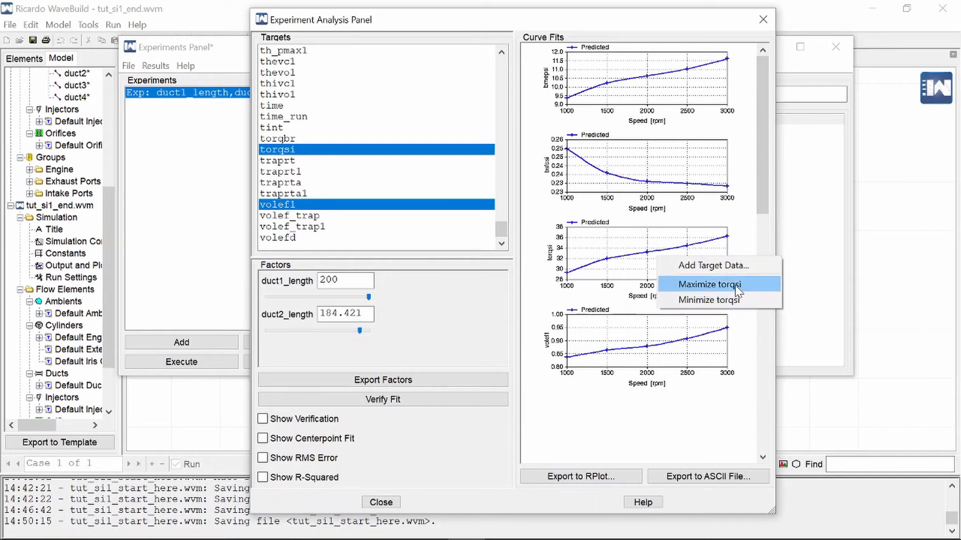
click(711, 284)
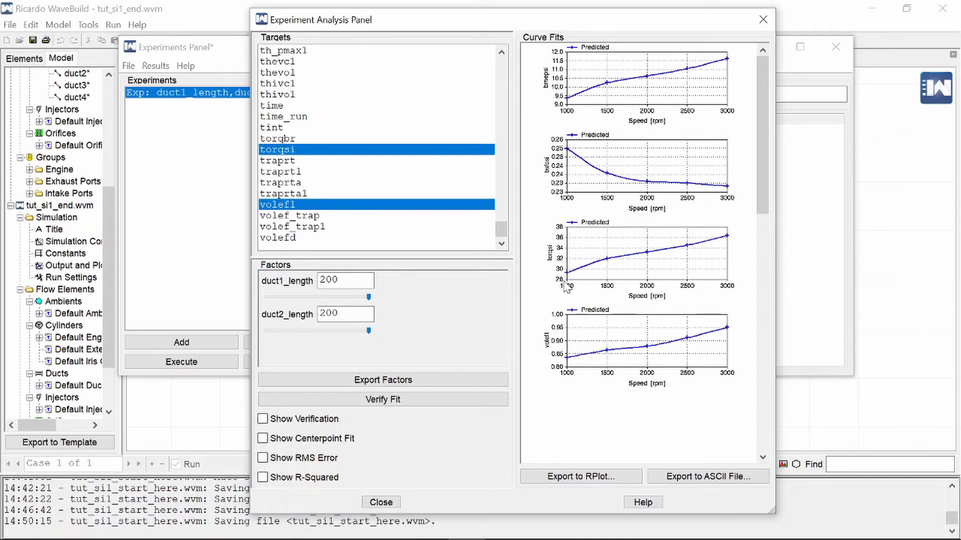
mouse_move(727, 247)
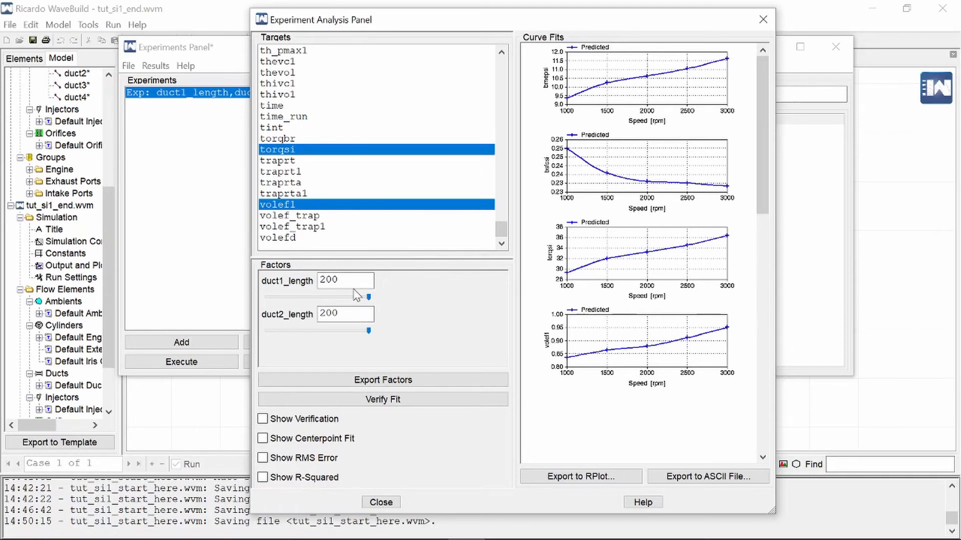
mouse_move(369, 296)
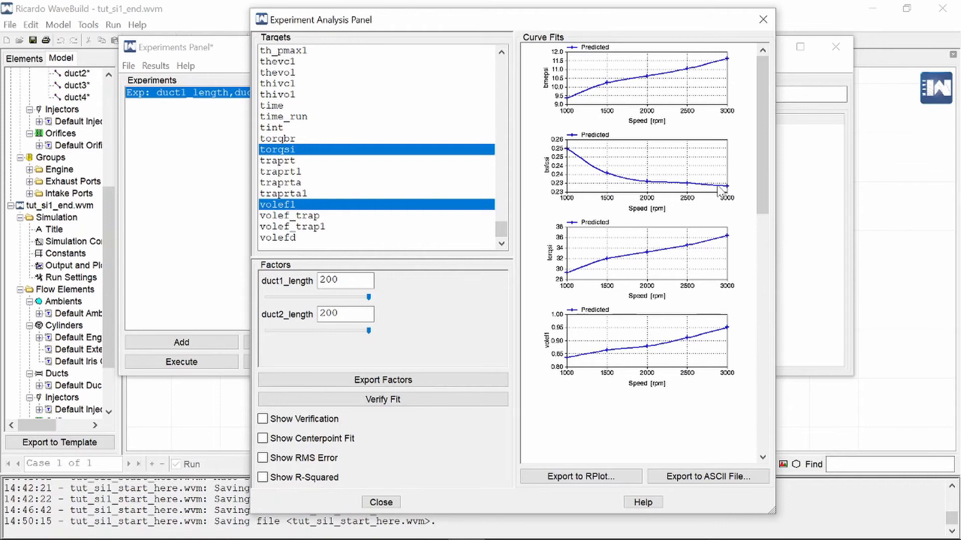
mouse_move(689, 358)
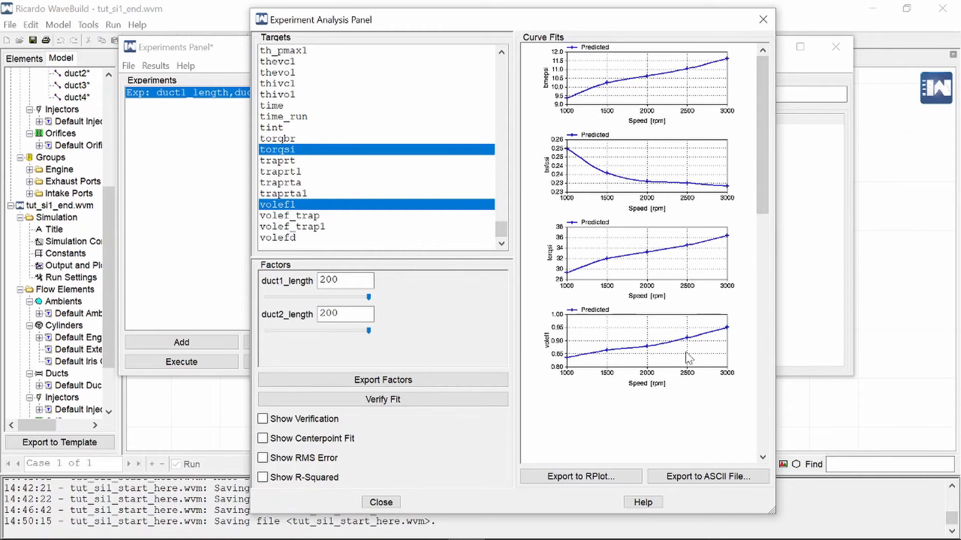
mouse_move(620, 173)
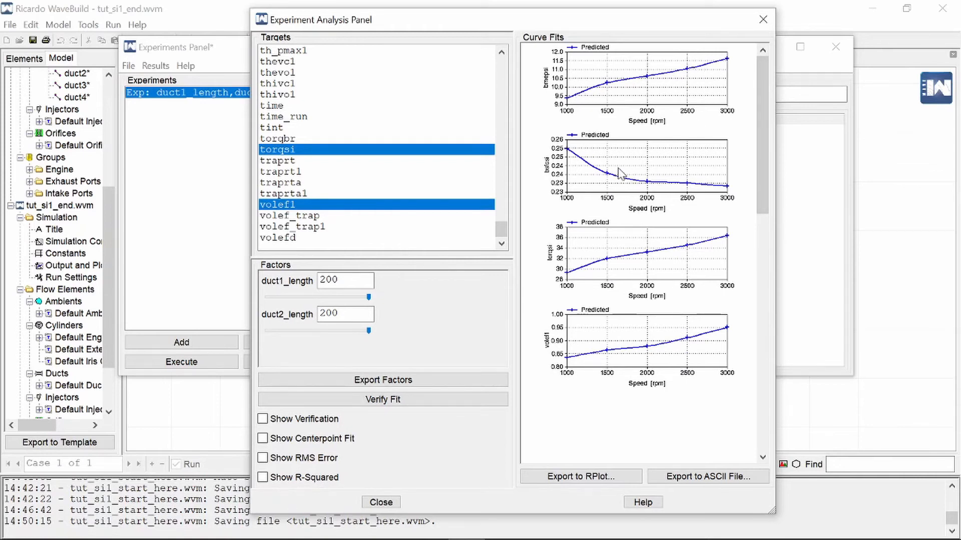
mouse_move(656, 184)
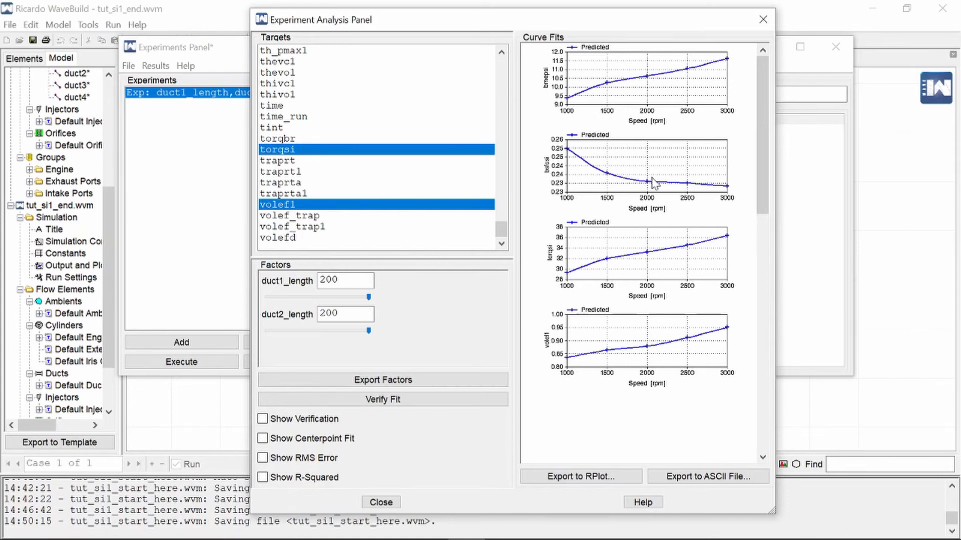
- Adjust duct1_length toward 20 with duct2_length kept at 200
right_click(655, 182)
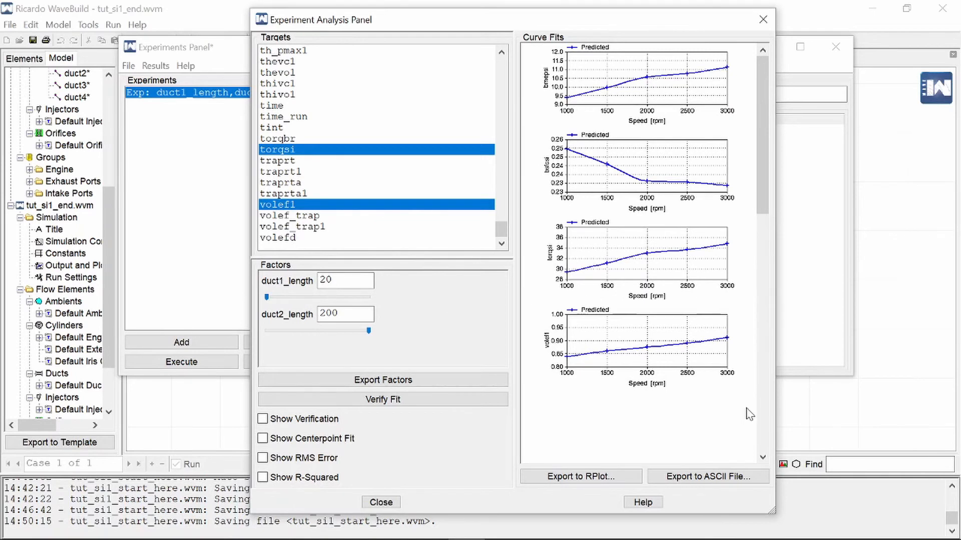
mouse_move(705, 377)
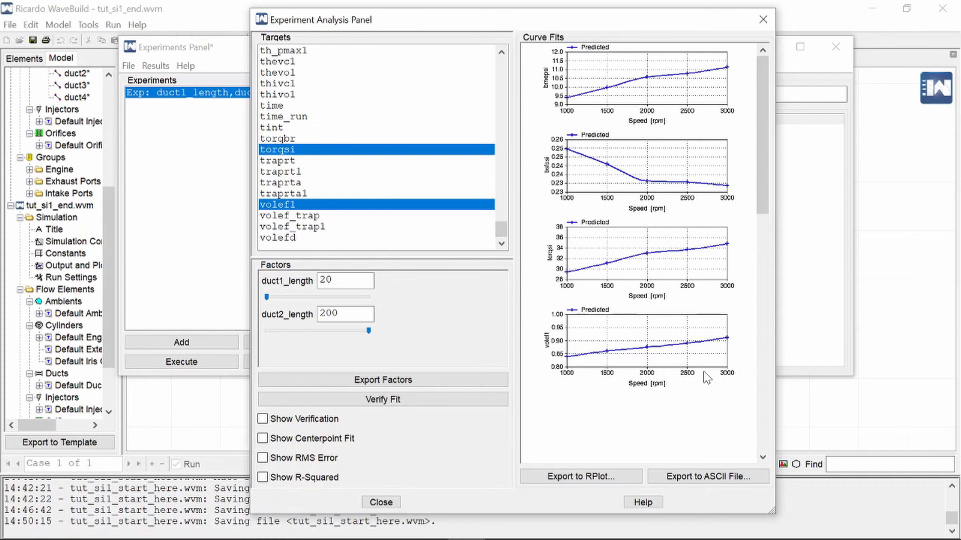
mouse_move(711, 362)
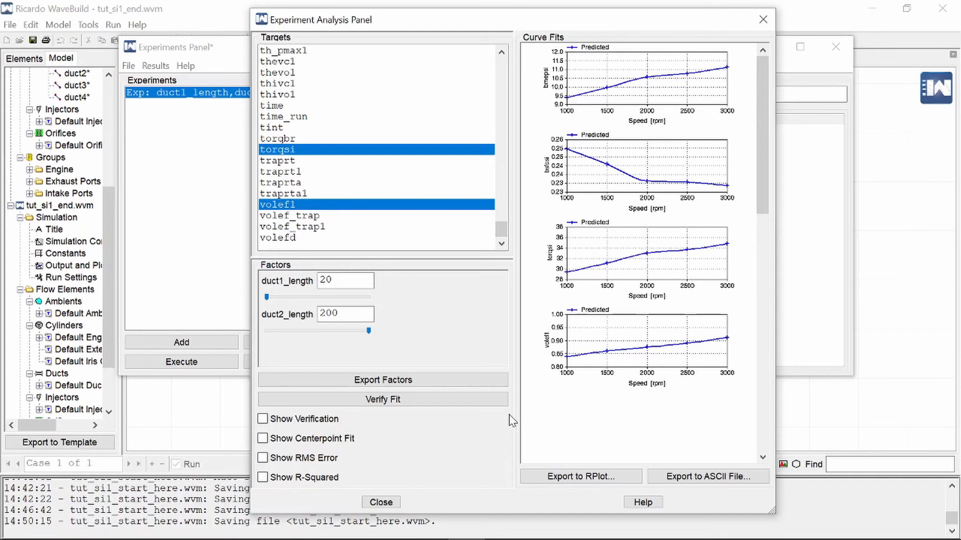
mouse_move(535, 392)
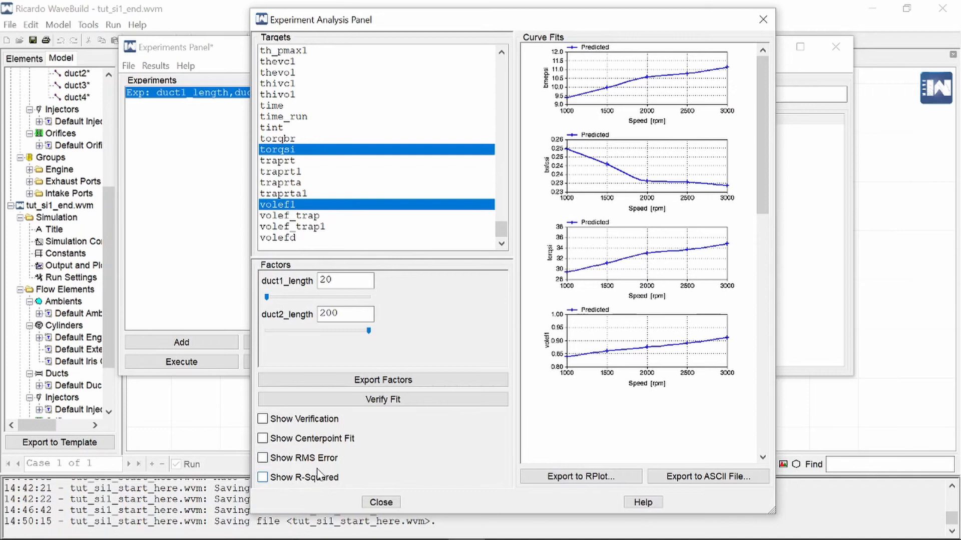
mouse_move(319, 484)
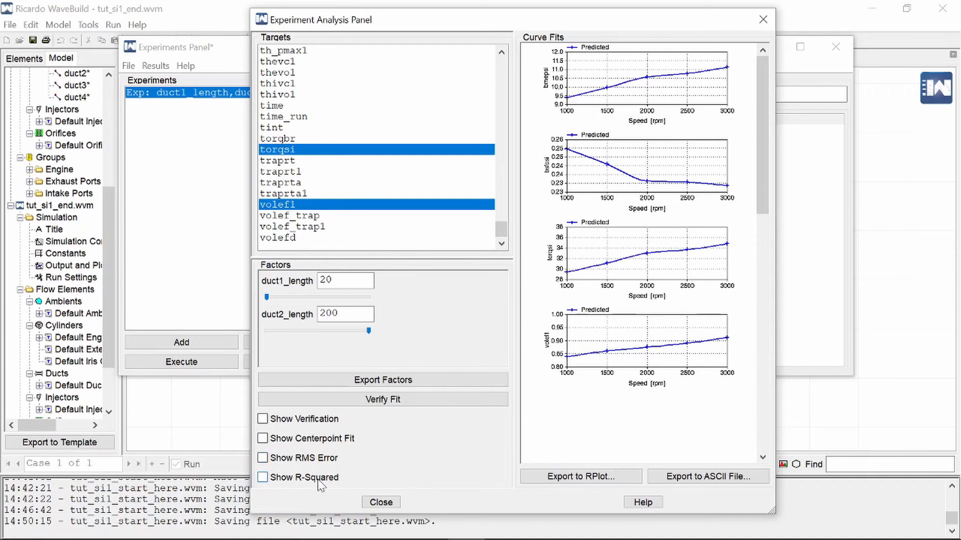
- Show R-squared of each target's fit, then switch to RMS error versus speed
click(264, 477)
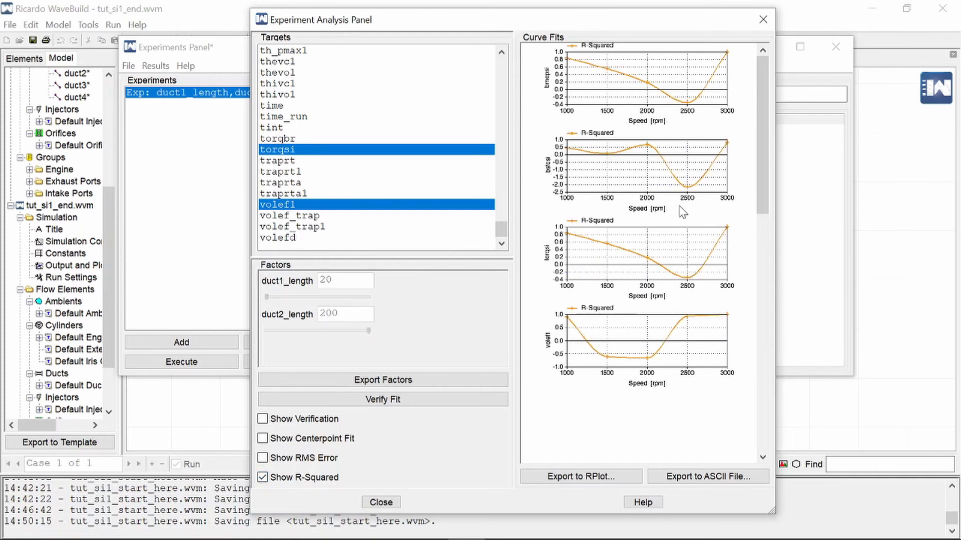
mouse_move(745, 132)
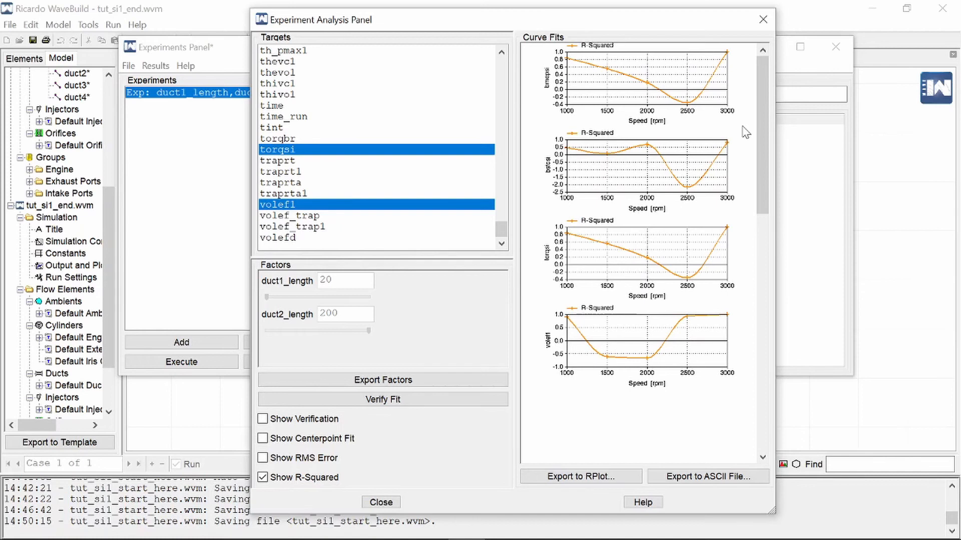
mouse_move(730, 137)
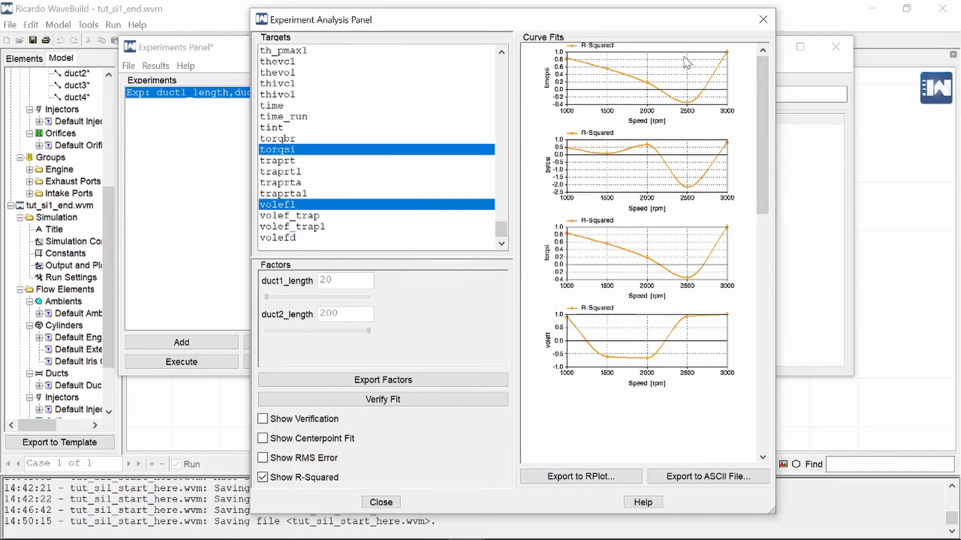
mouse_move(719, 185)
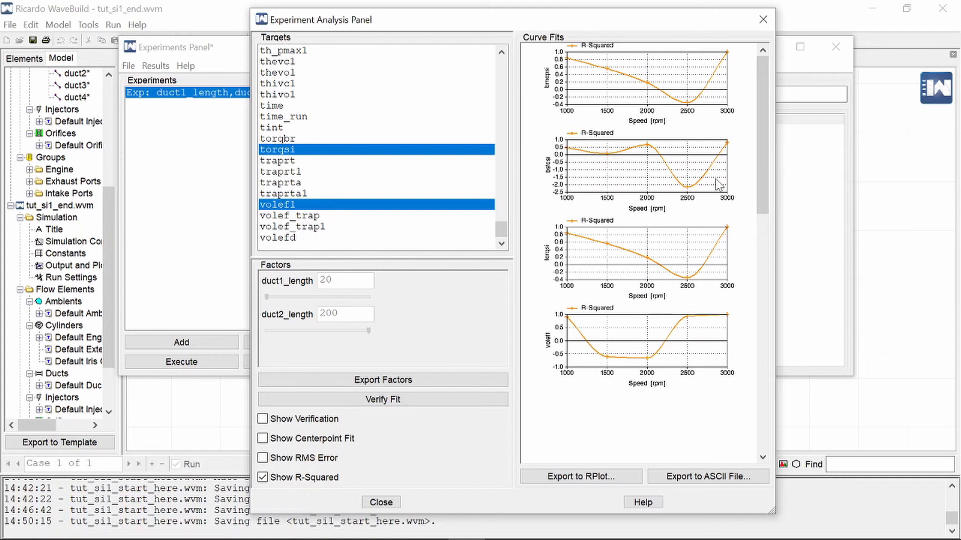
mouse_move(674, 141)
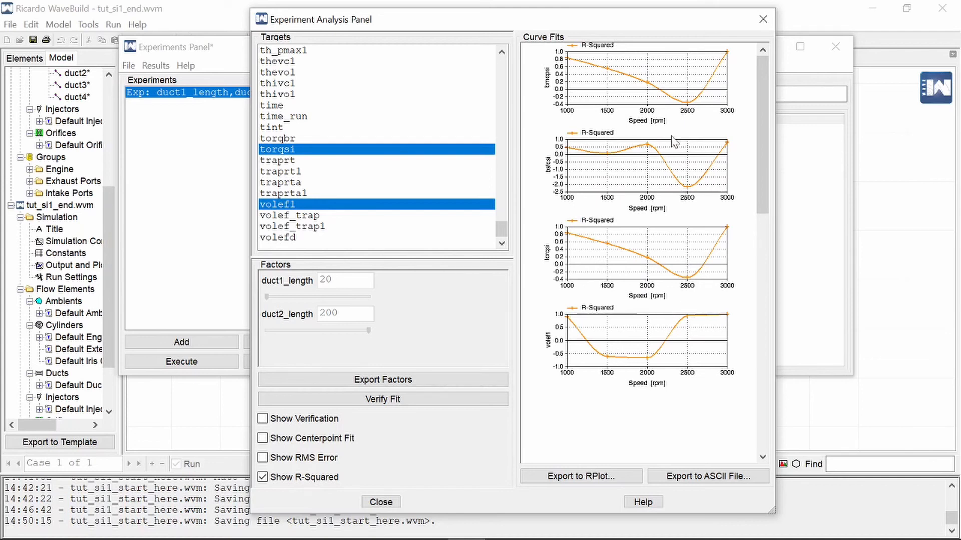
mouse_move(693, 277)
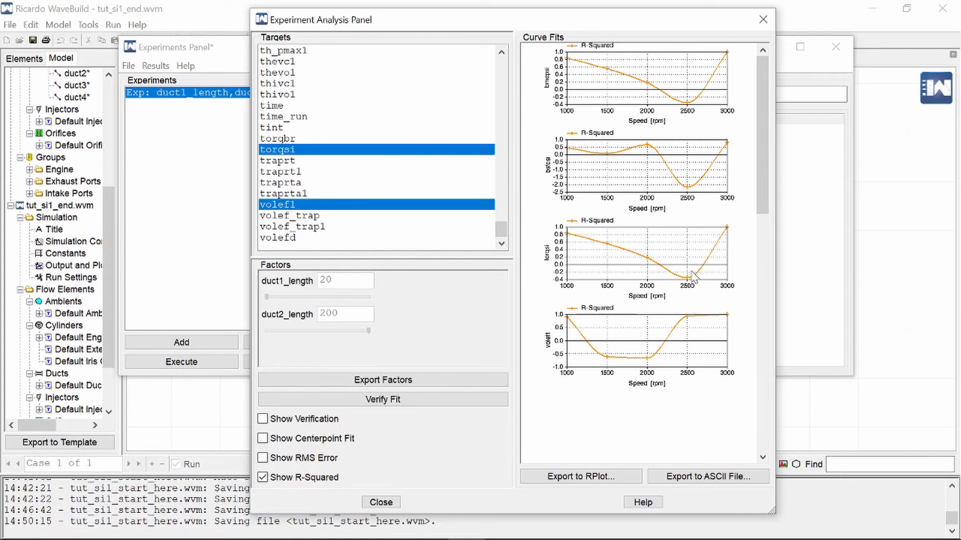
mouse_move(691, 254)
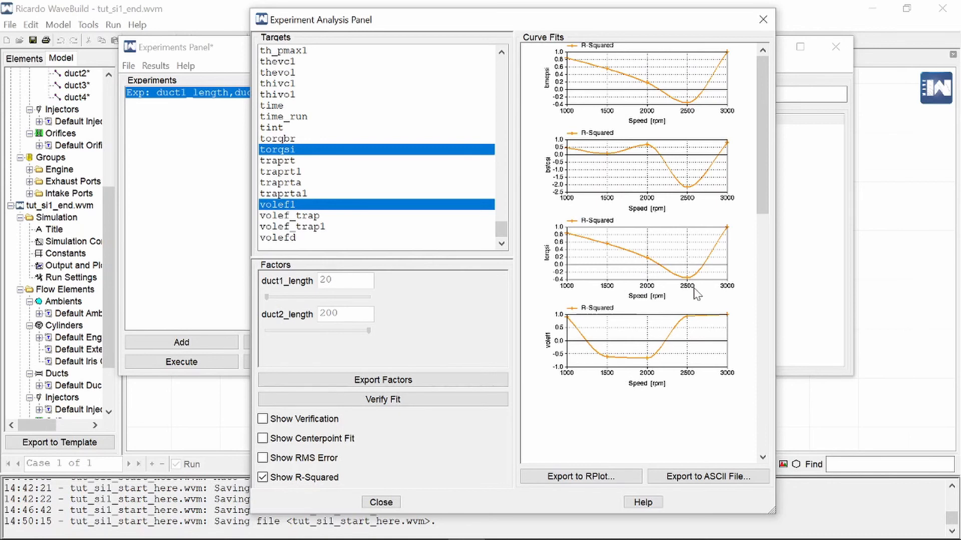
mouse_move(690, 143)
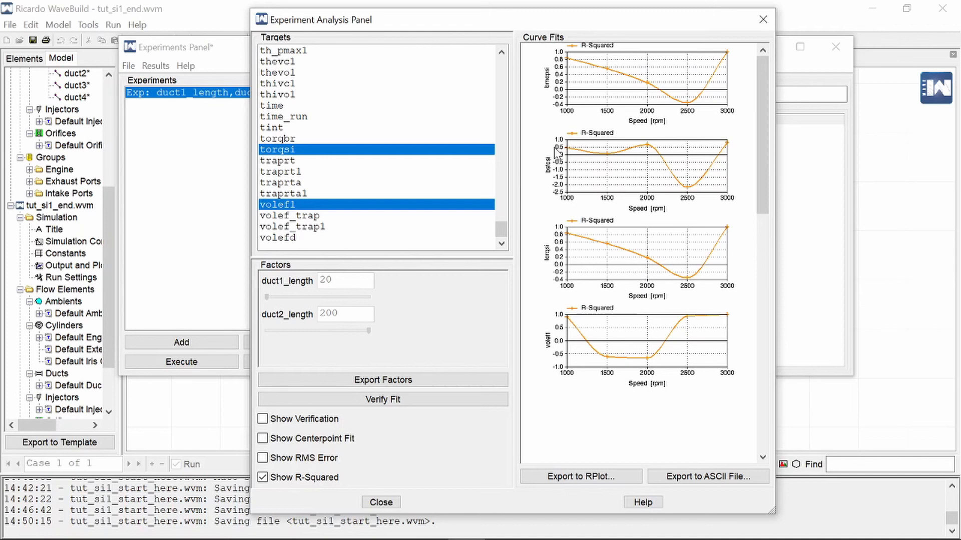
mouse_move(644, 78)
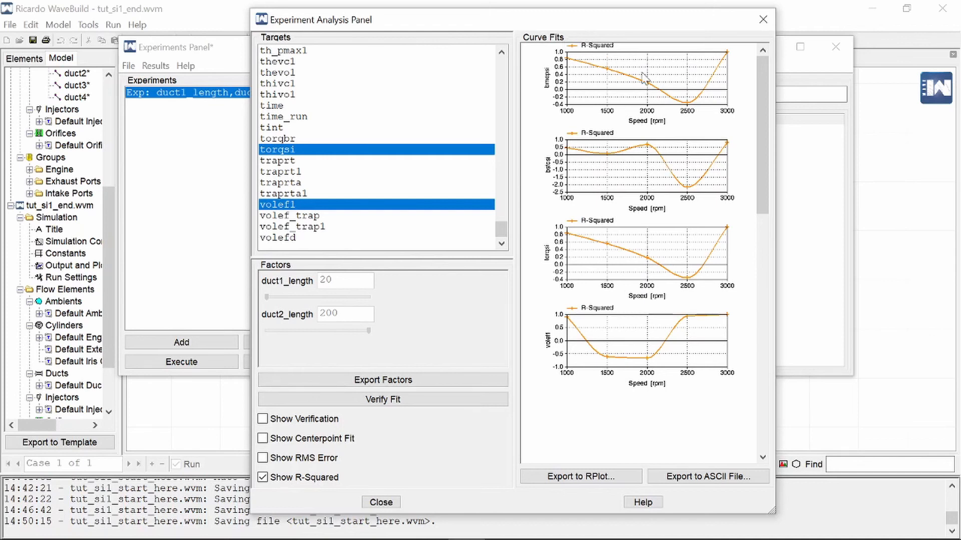
mouse_move(631, 83)
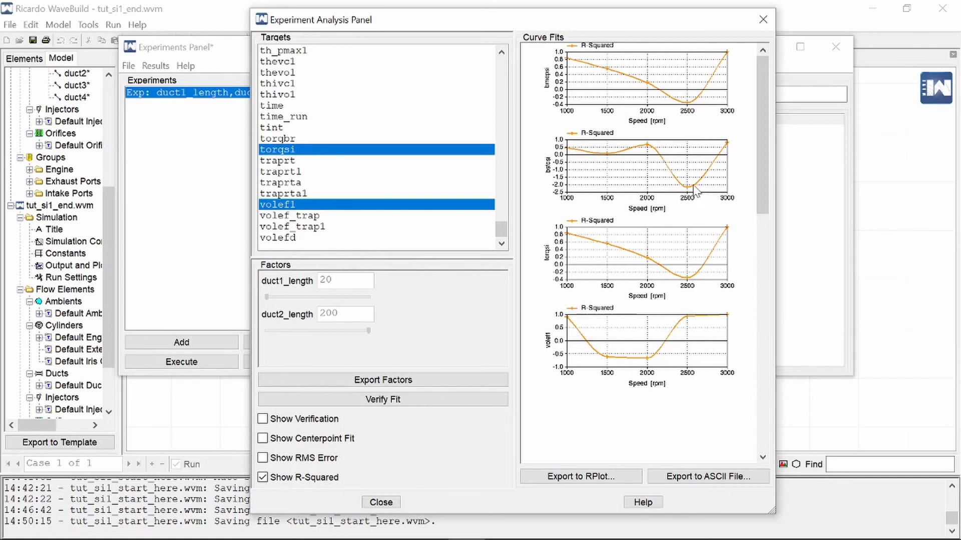
mouse_move(688, 196)
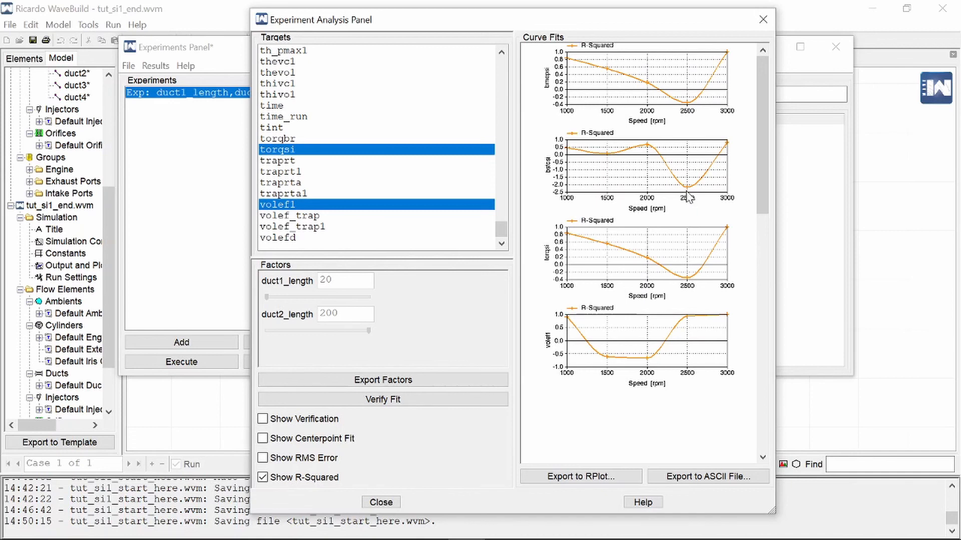
mouse_move(678, 109)
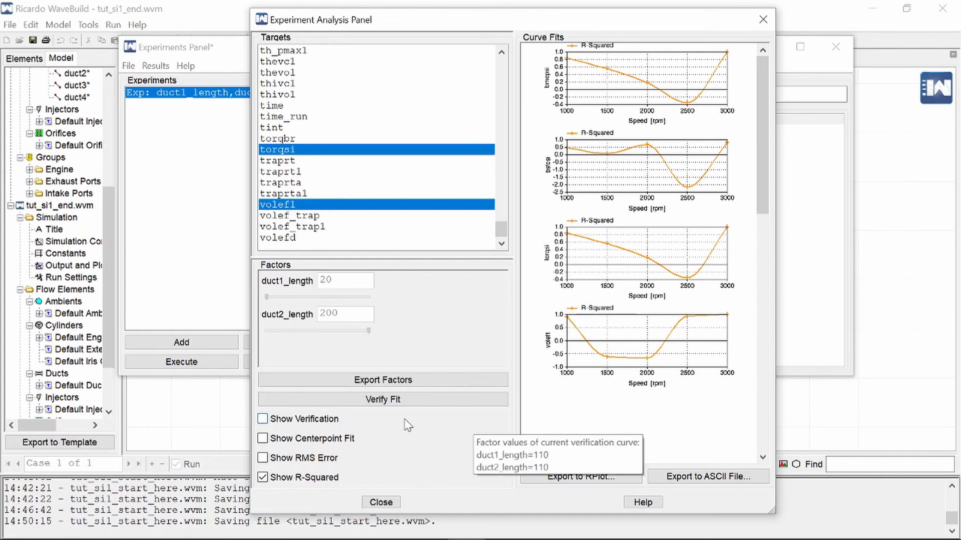
mouse_move(383, 399)
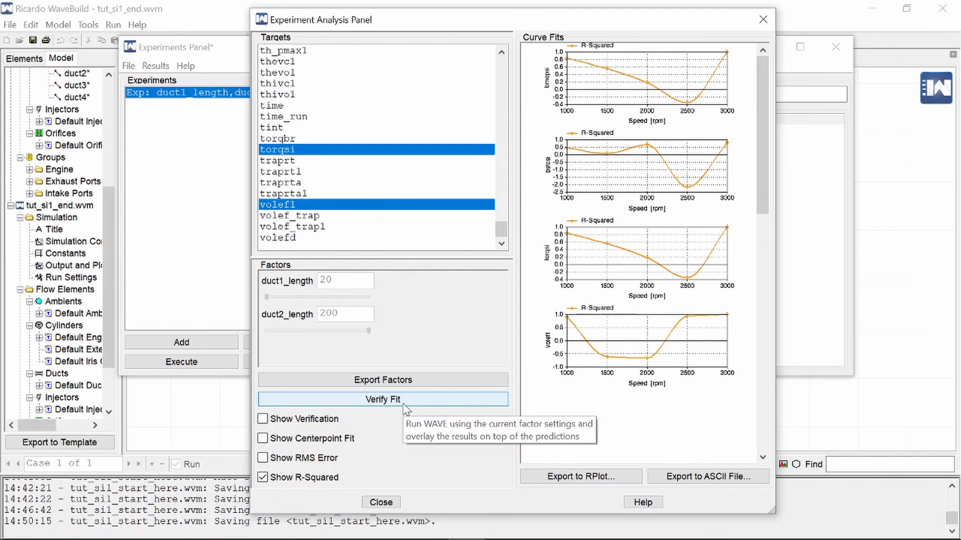
mouse_move(405, 409)
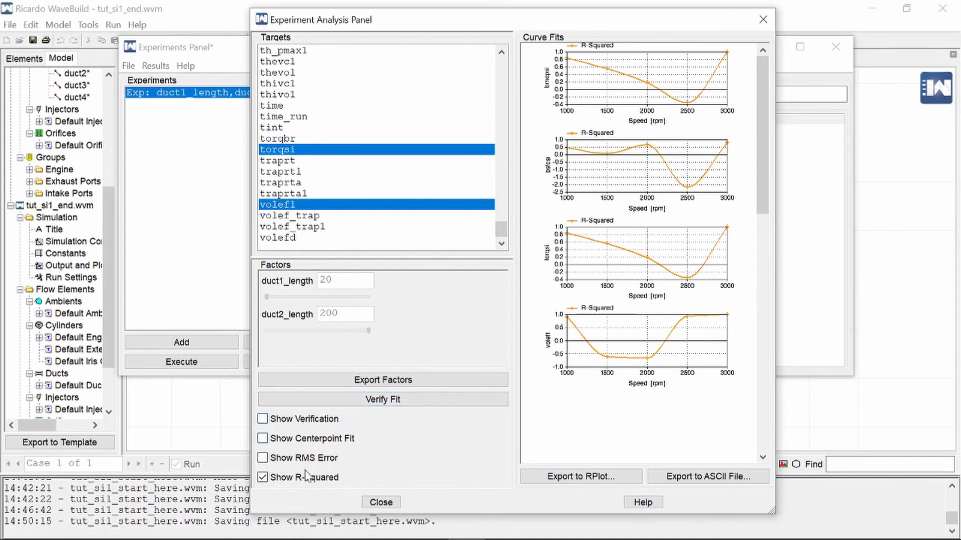
click(262, 458)
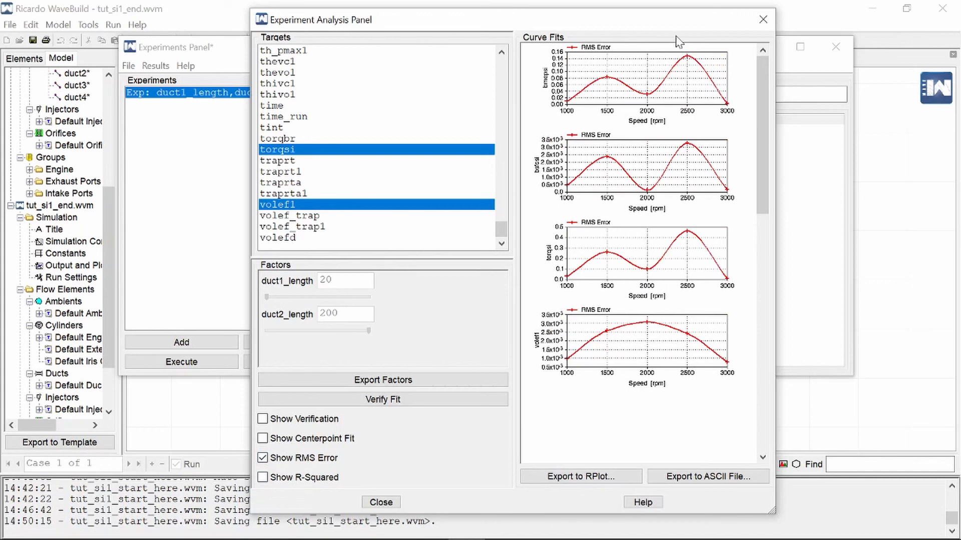
mouse_move(687, 93)
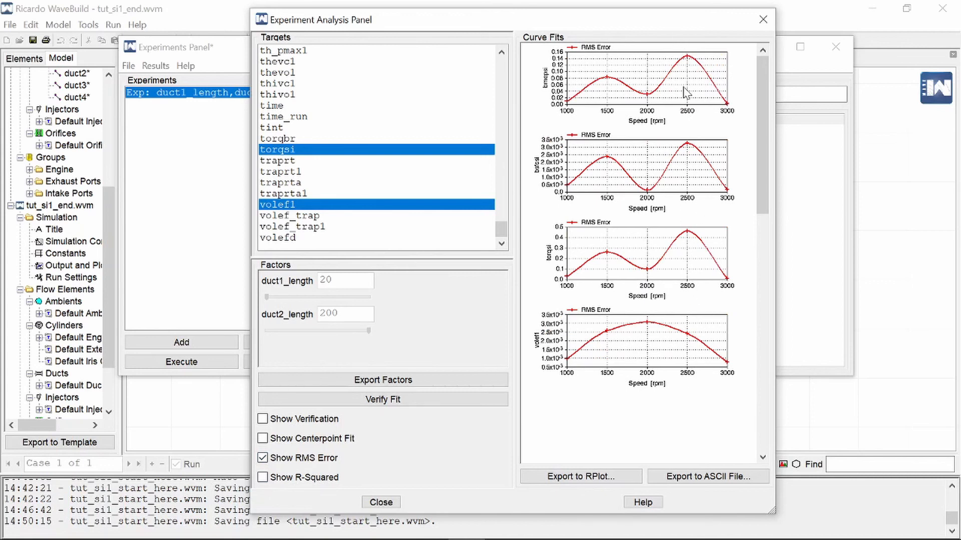
mouse_move(601, 163)
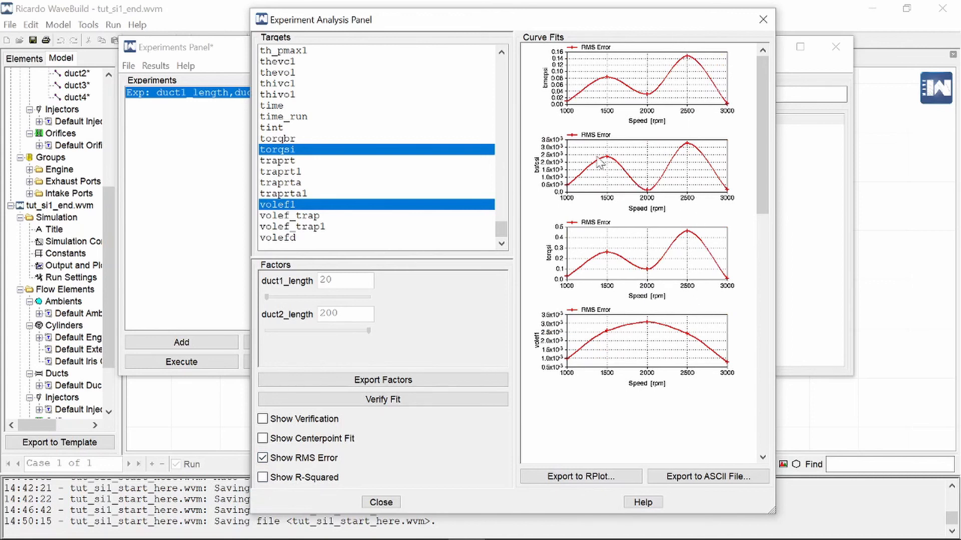
- Switch the Curve Fits view to RMS error plots for each target across engine speed
click(262, 439)
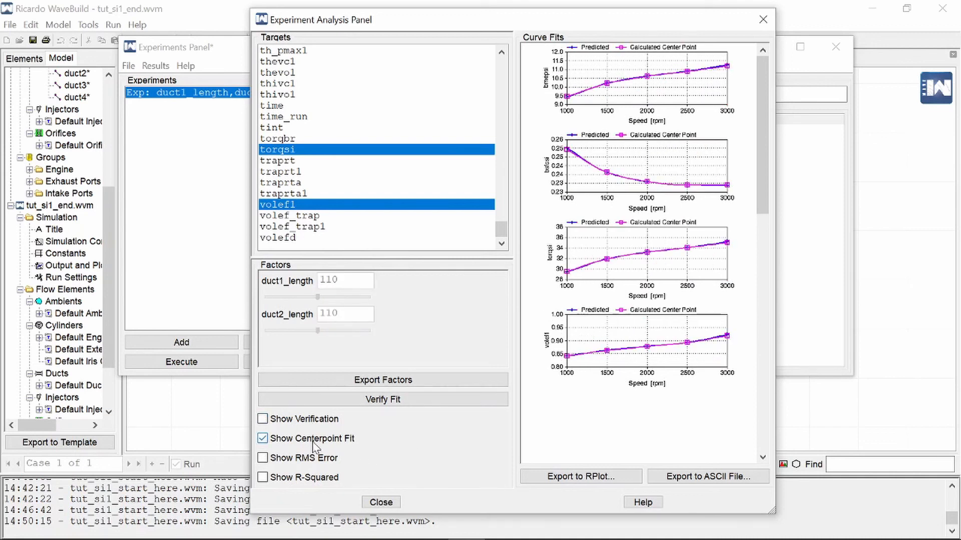
mouse_move(632, 317)
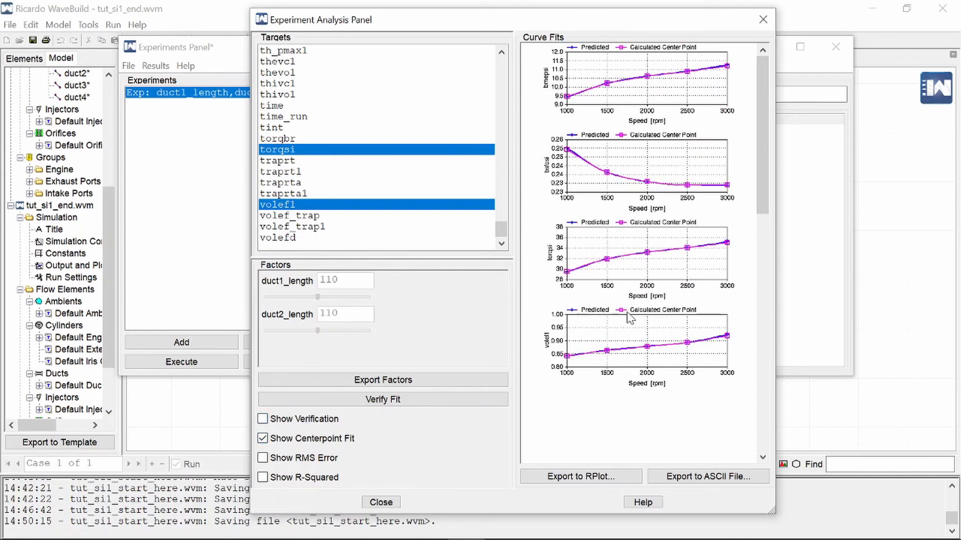
mouse_move(632, 351)
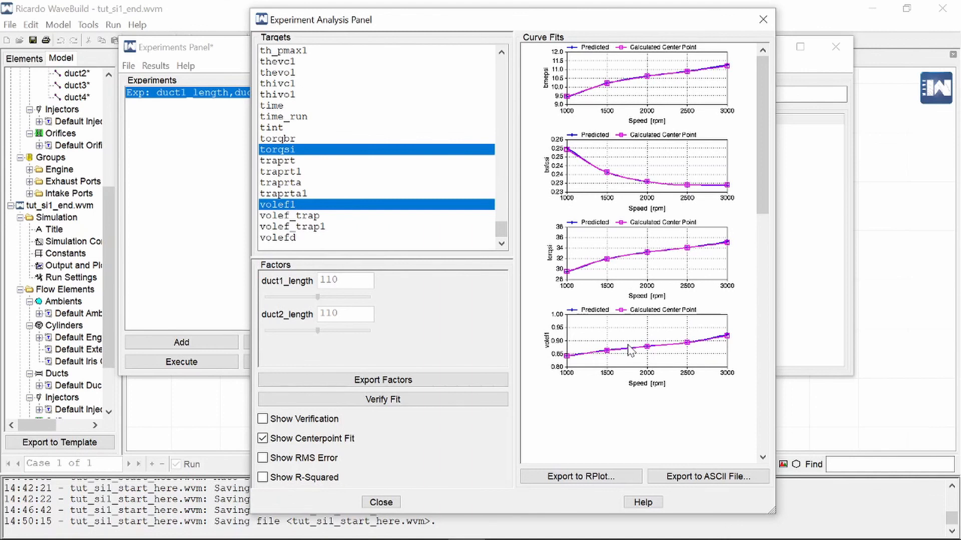
mouse_move(384, 67)
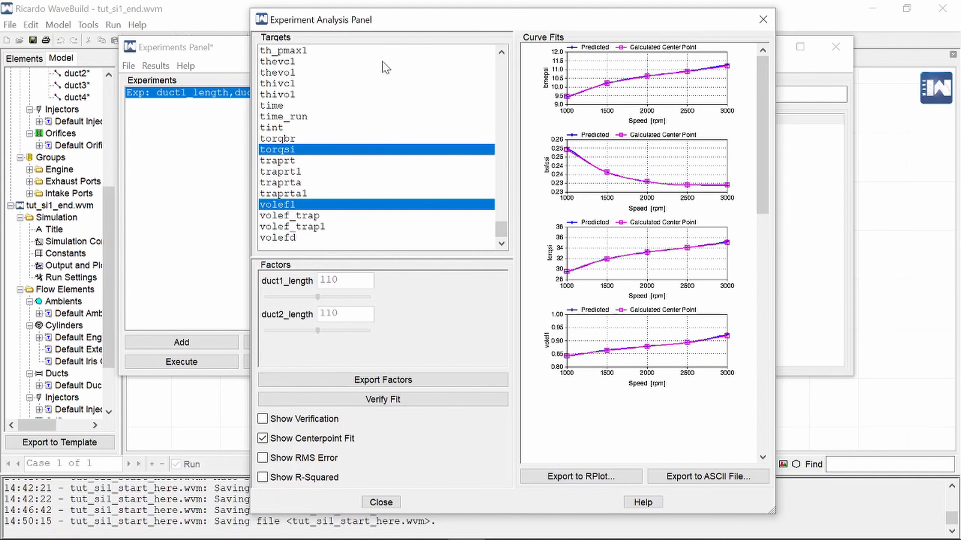